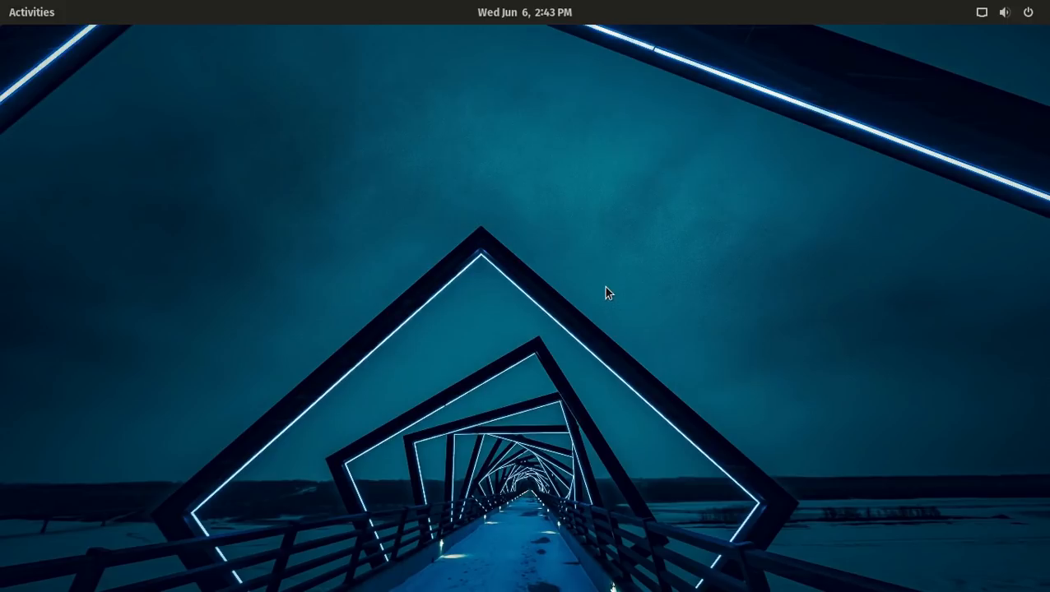
{"action": "mouse_move", "coordinate": [242, 13]}
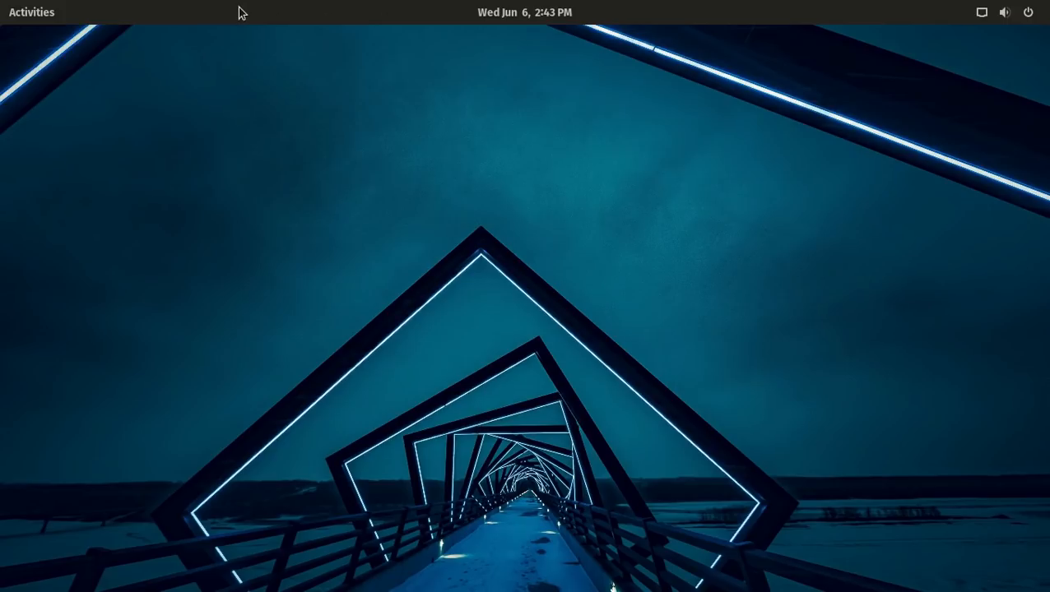
{"action": "mouse_move", "coordinate": [709, 19]}
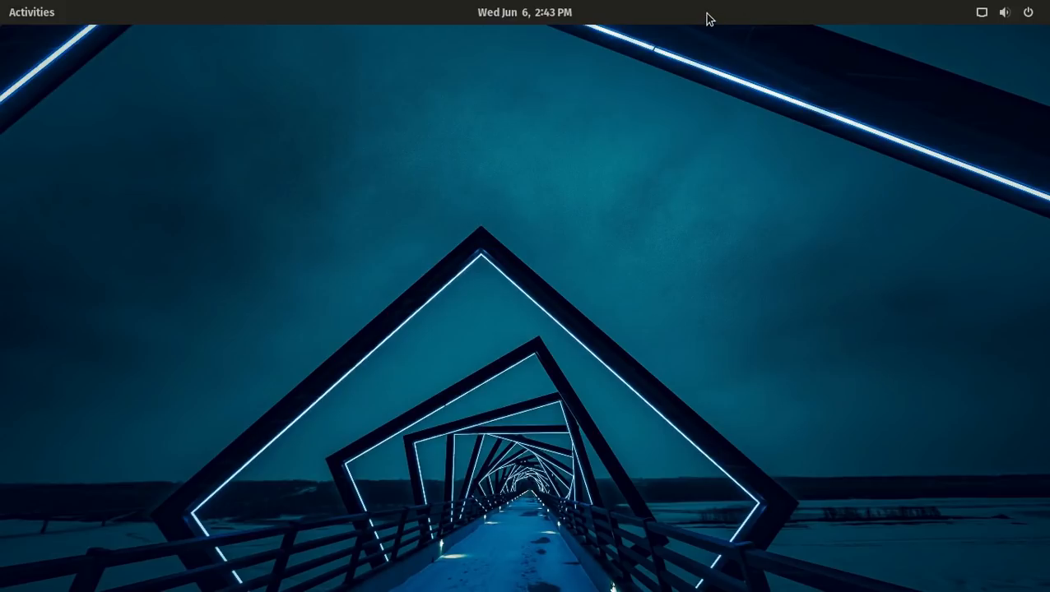
{"action": "mouse_move", "coordinate": [649, 108]}
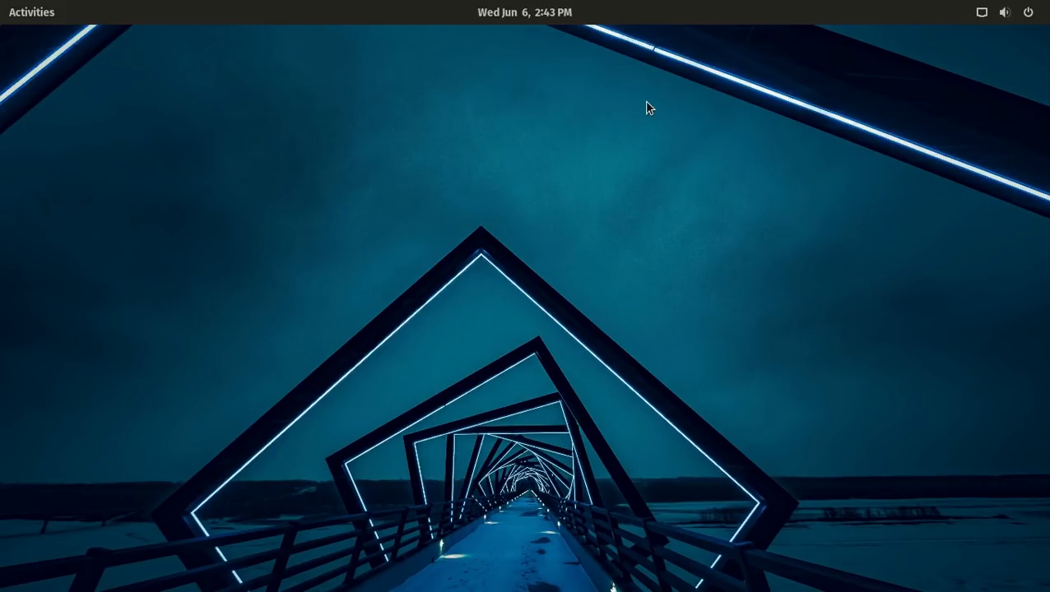
{"action": "mouse_move", "coordinate": [736, 283]}
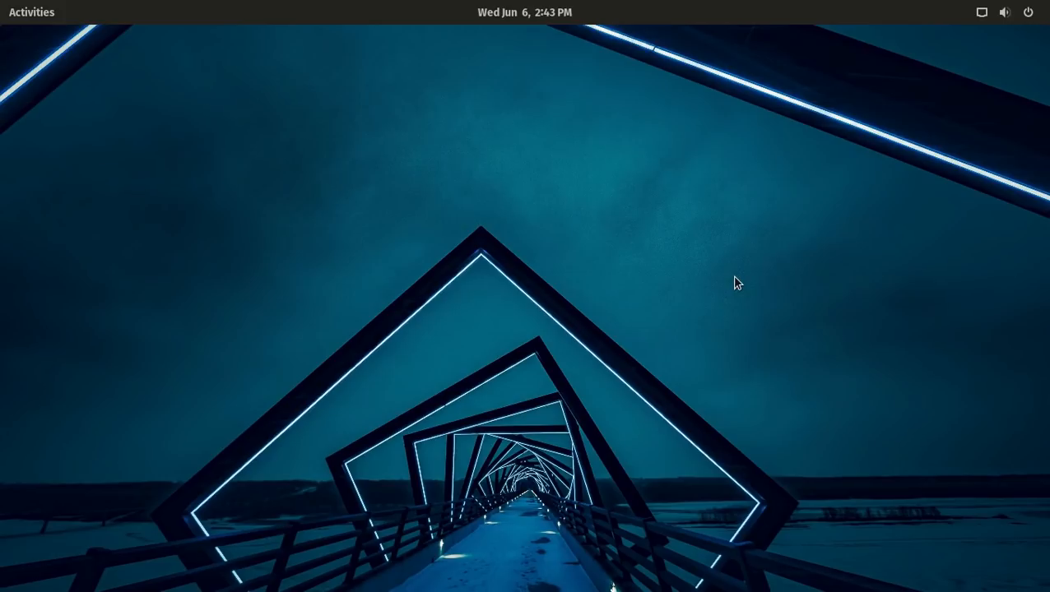
{"action": "mouse_move", "coordinate": [971, 48]}
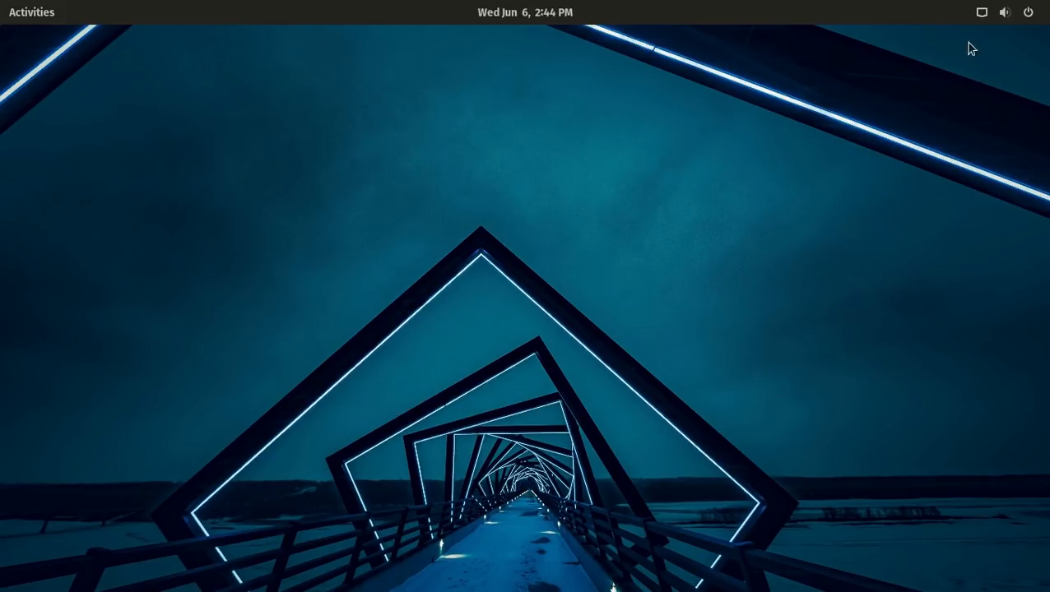
{"action": "mouse_move", "coordinate": [923, 11]}
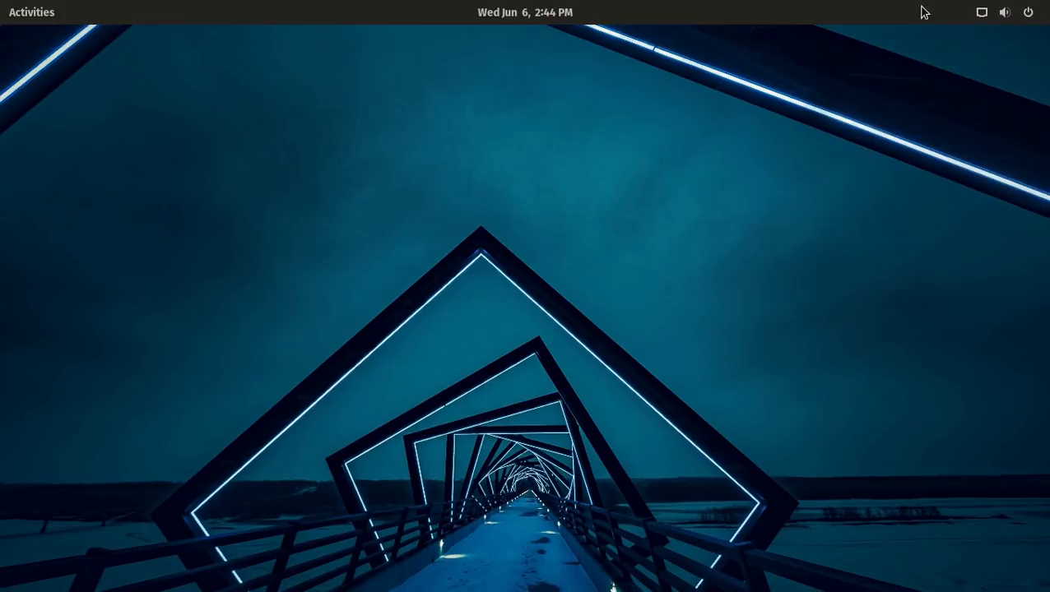
{"action": "mouse_move", "coordinate": [1026, 13]}
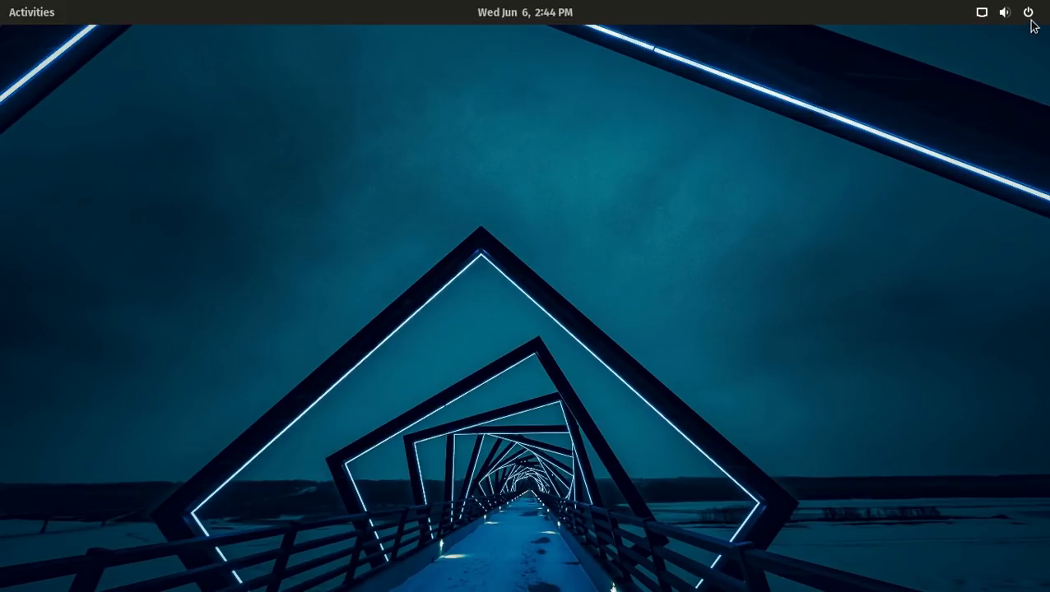
- Bring up the system Settings window from the top-right status menu, landing on the Wi-Fi page
{"action": "left_click", "coordinate": [1005, 11]}
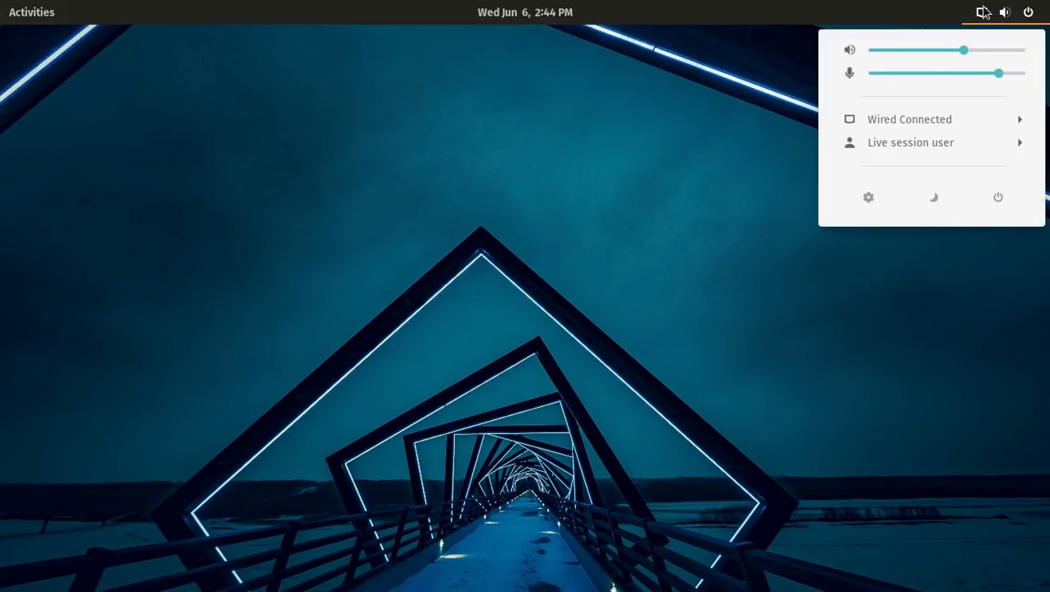
{"action": "mouse_move", "coordinate": [978, 319]}
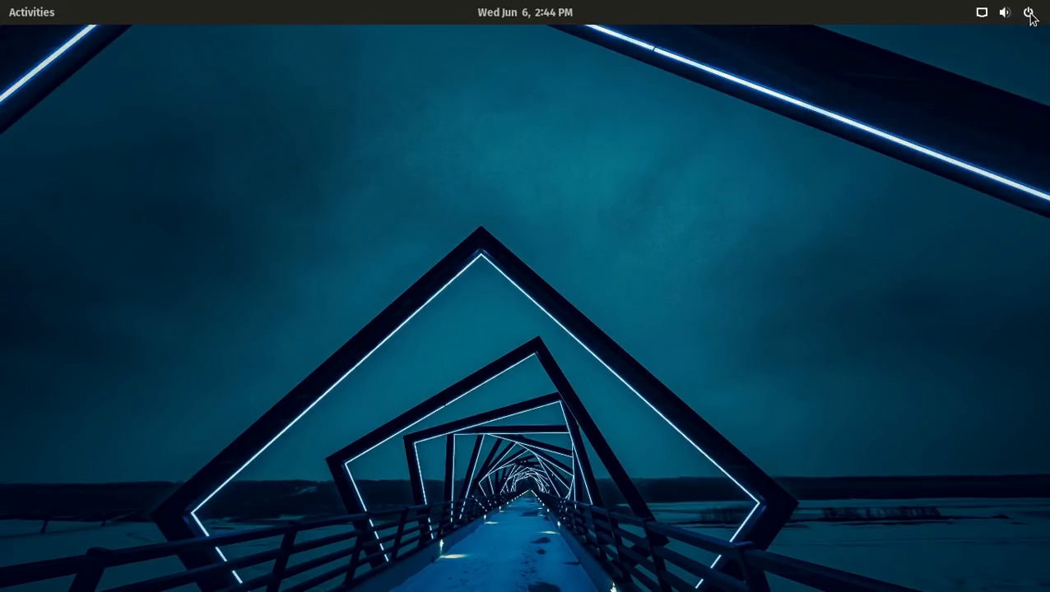
{"action": "left_click", "coordinate": [1028, 12]}
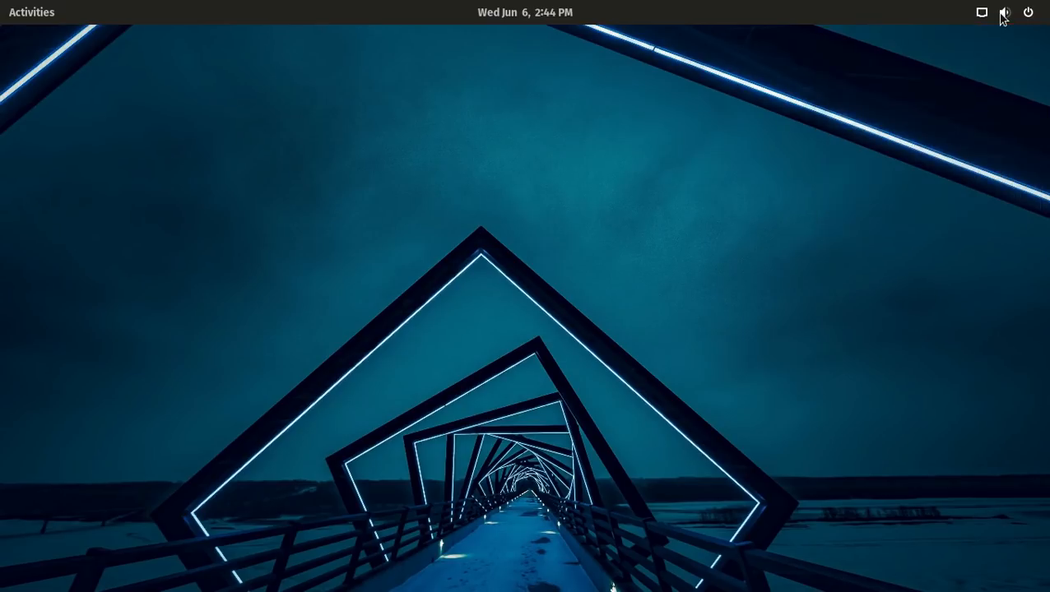
{"action": "left_click", "coordinate": [1005, 12]}
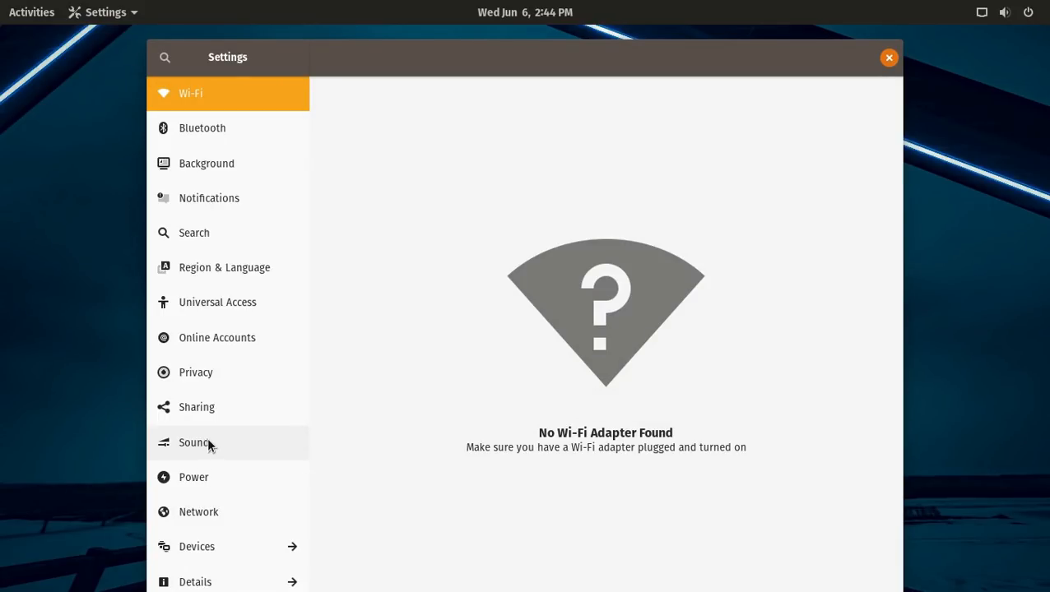
{"action": "mouse_move", "coordinate": [237, 100]}
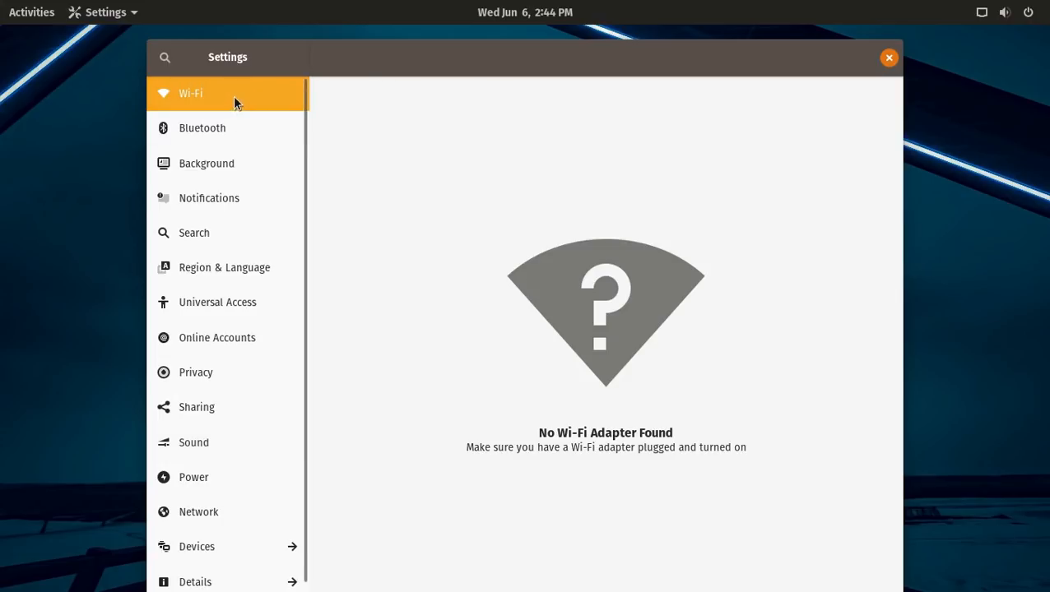
- Browse the Bluetooth, Notifications and Search pages, ending on the Privacy settings
{"action": "left_click", "coordinate": [202, 129]}
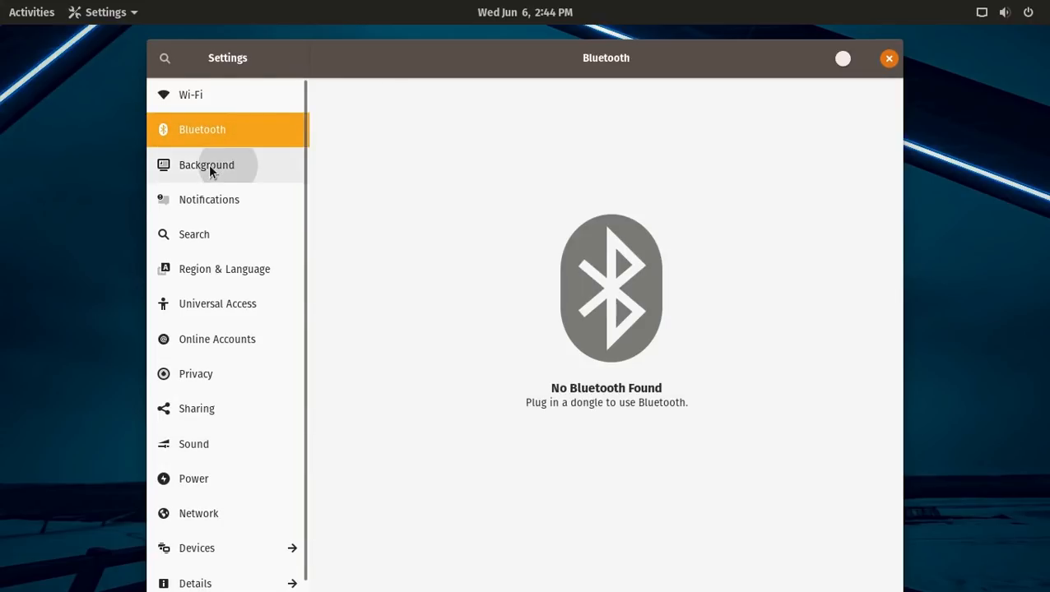
{"action": "left_click", "coordinate": [209, 199]}
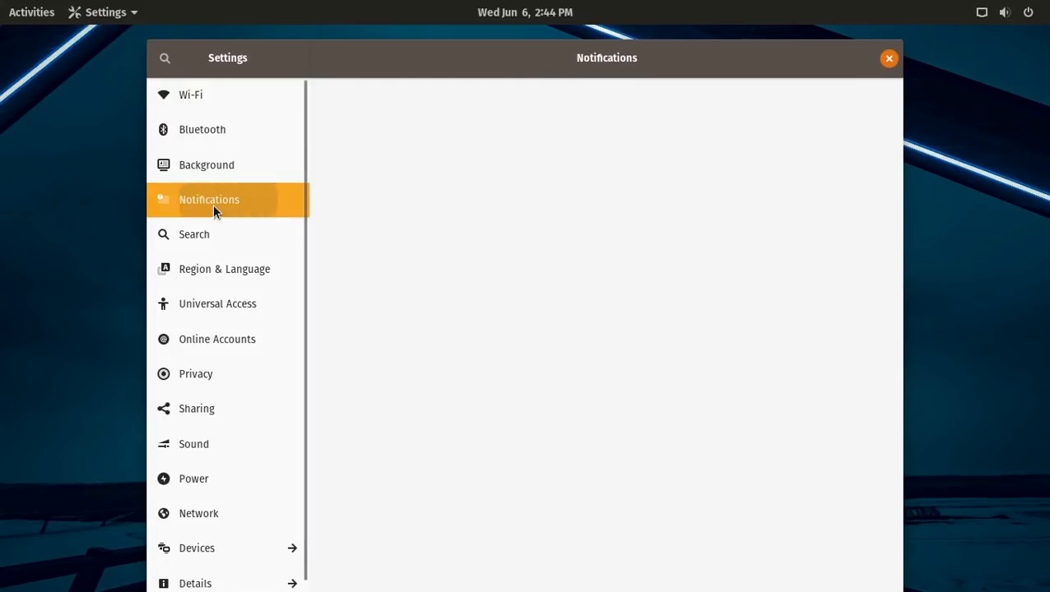
{"action": "left_click", "coordinate": [194, 234]}
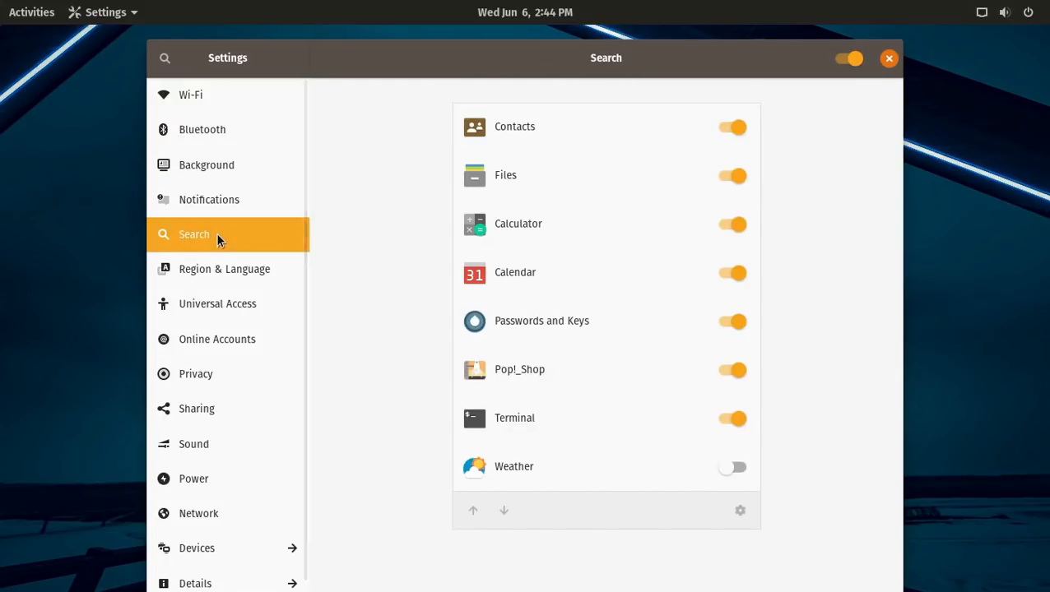
{"action": "mouse_move", "coordinate": [226, 373]}
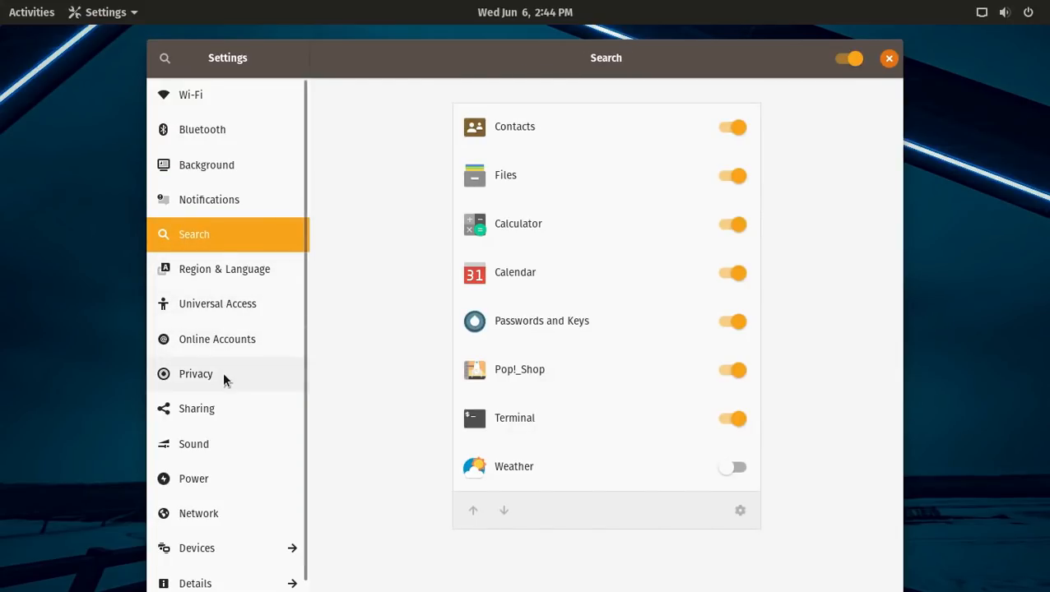
{"action": "left_click", "coordinate": [196, 373]}
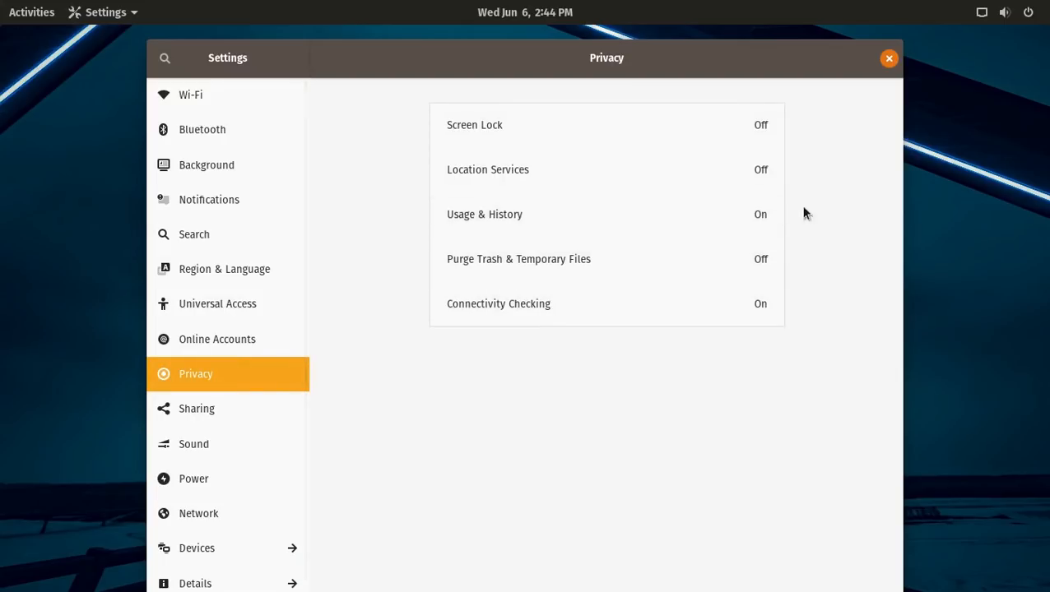
{"action": "mouse_move", "coordinate": [752, 170]}
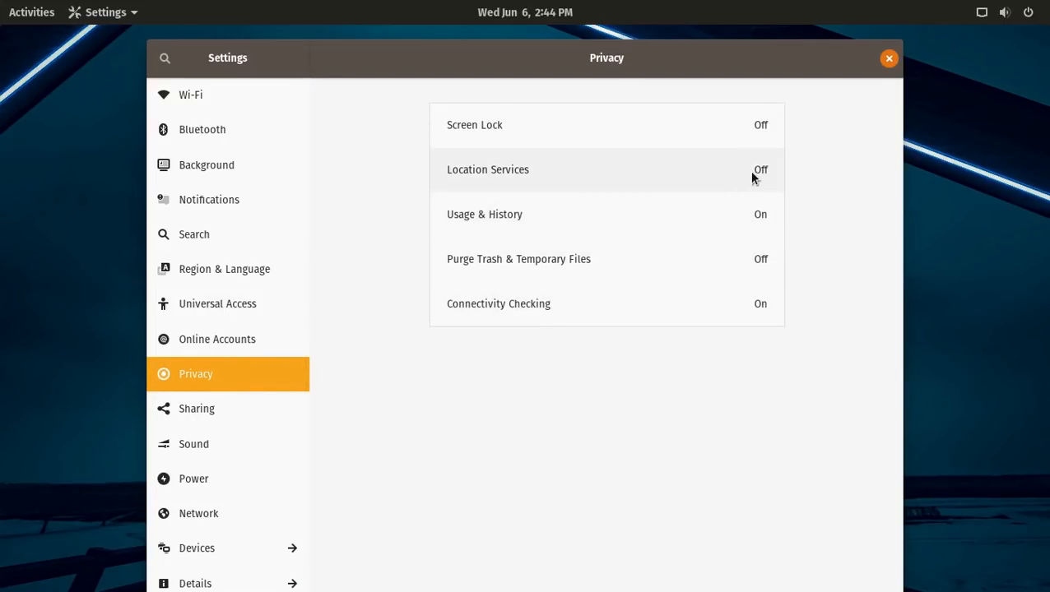
{"action": "mouse_move", "coordinate": [763, 173]}
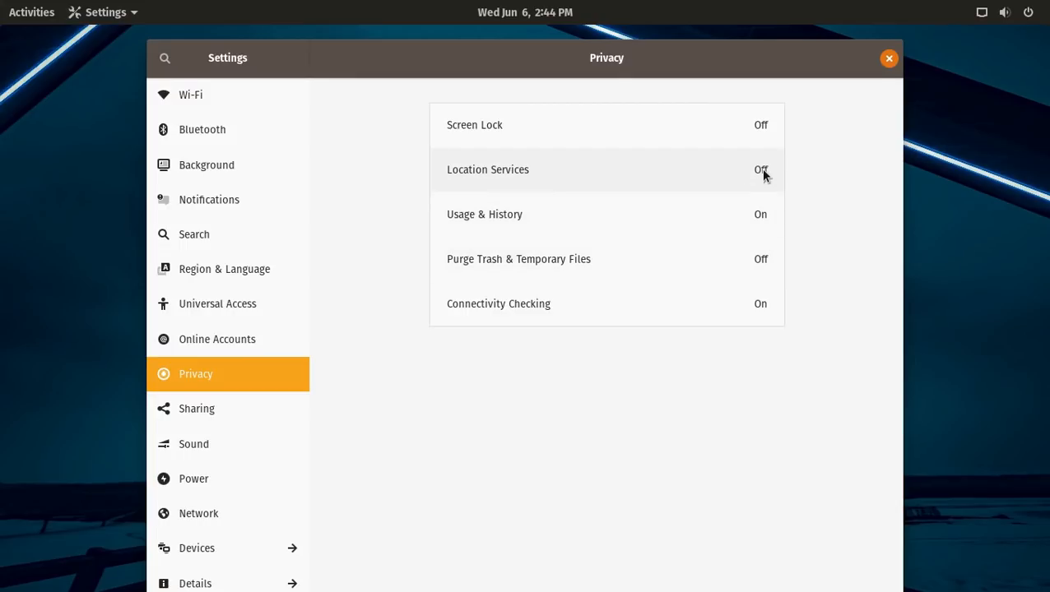
{"action": "mouse_move", "coordinate": [267, 557]}
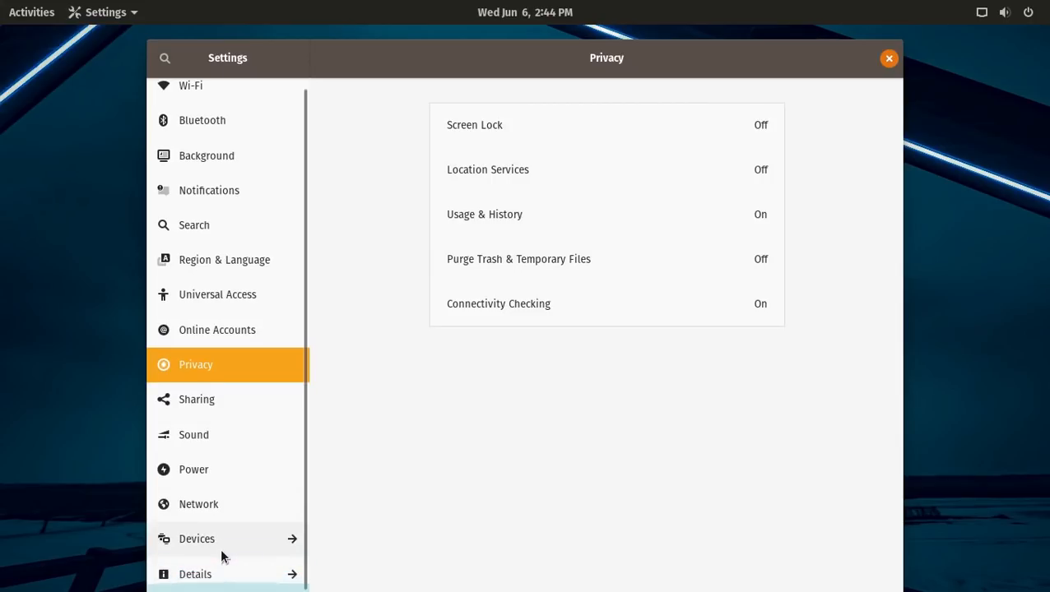
- View the Details section, its Date & Time page and the Users account page
{"action": "left_click", "coordinate": [195, 574]}
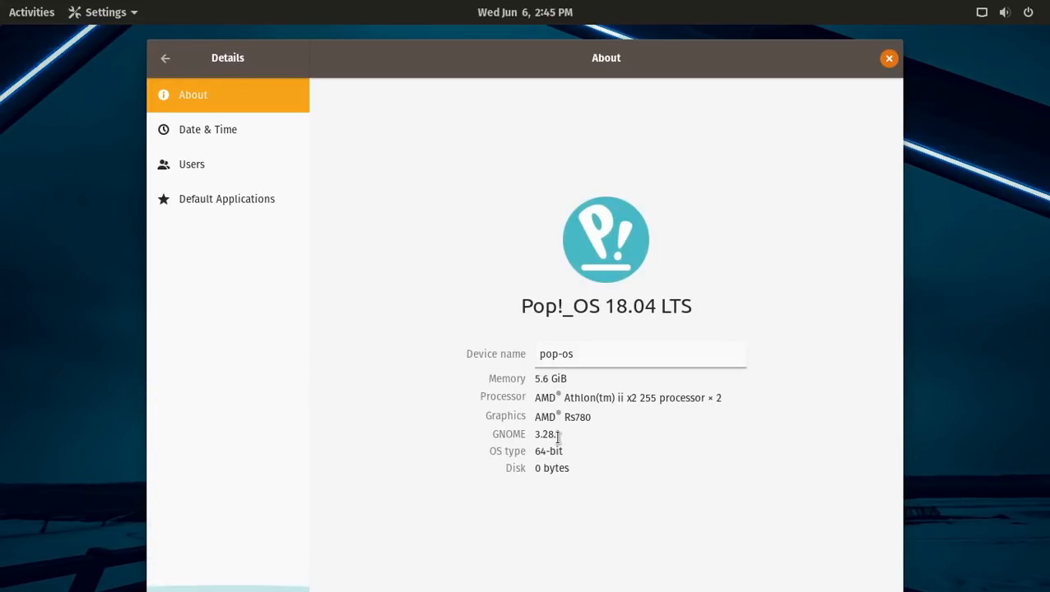
{"action": "mouse_move", "coordinate": [793, 316]}
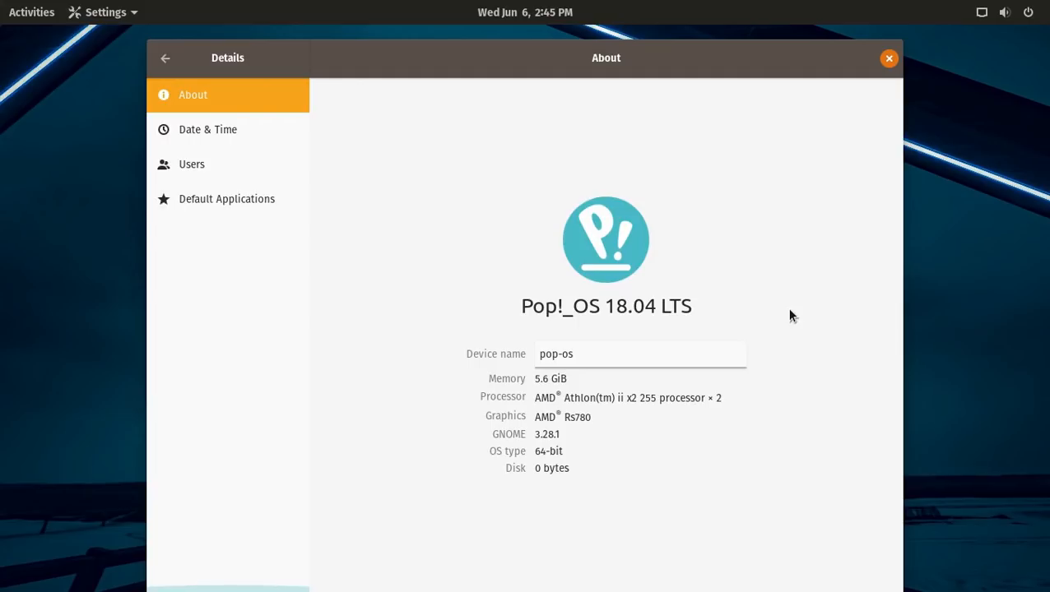
{"action": "mouse_move", "coordinate": [736, 402]}
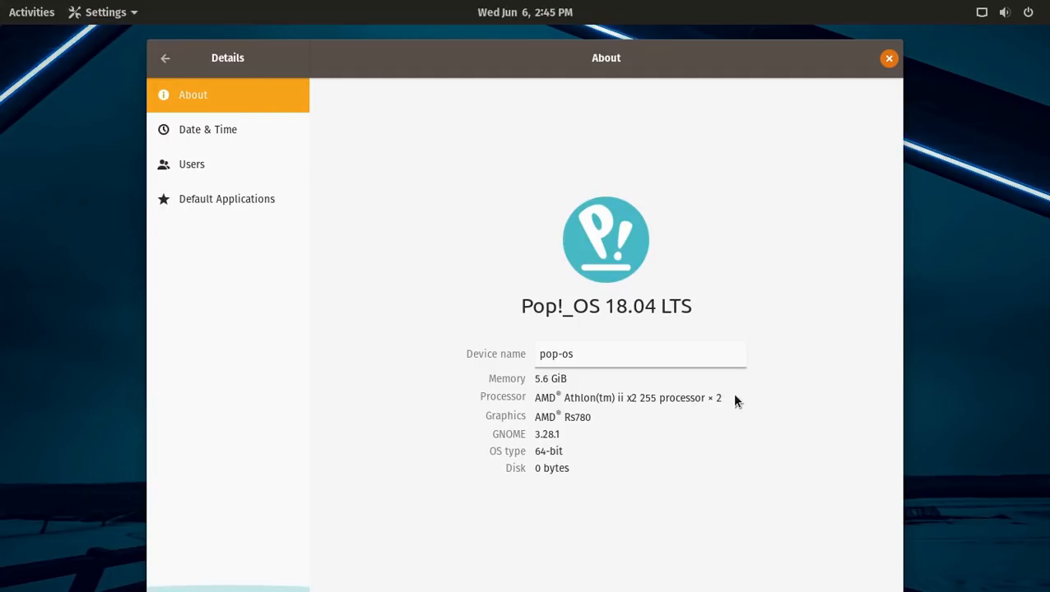
{"action": "mouse_move", "coordinate": [673, 70]}
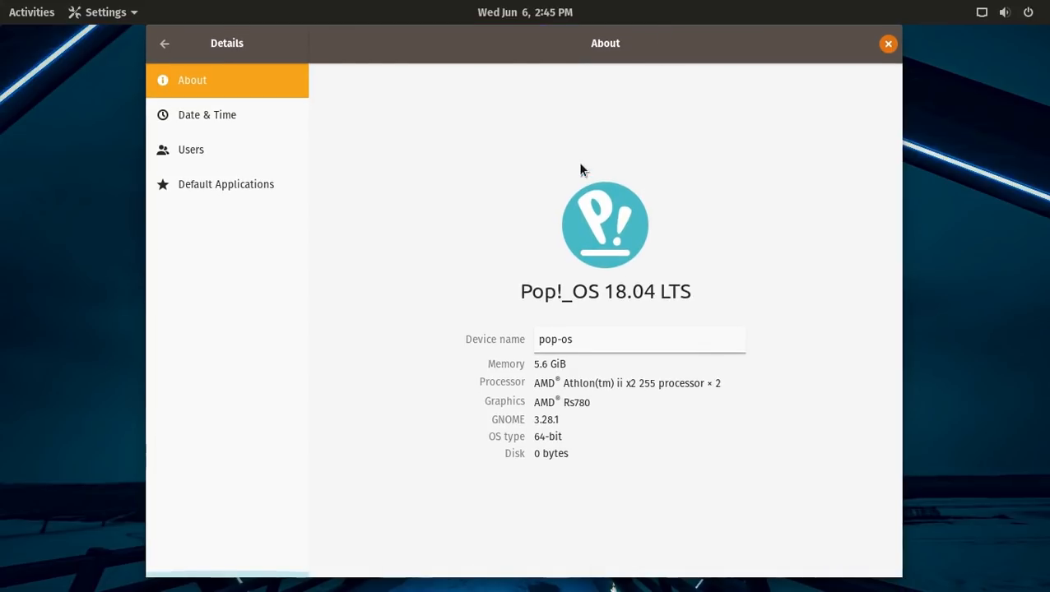
{"action": "left_click", "coordinate": [207, 115]}
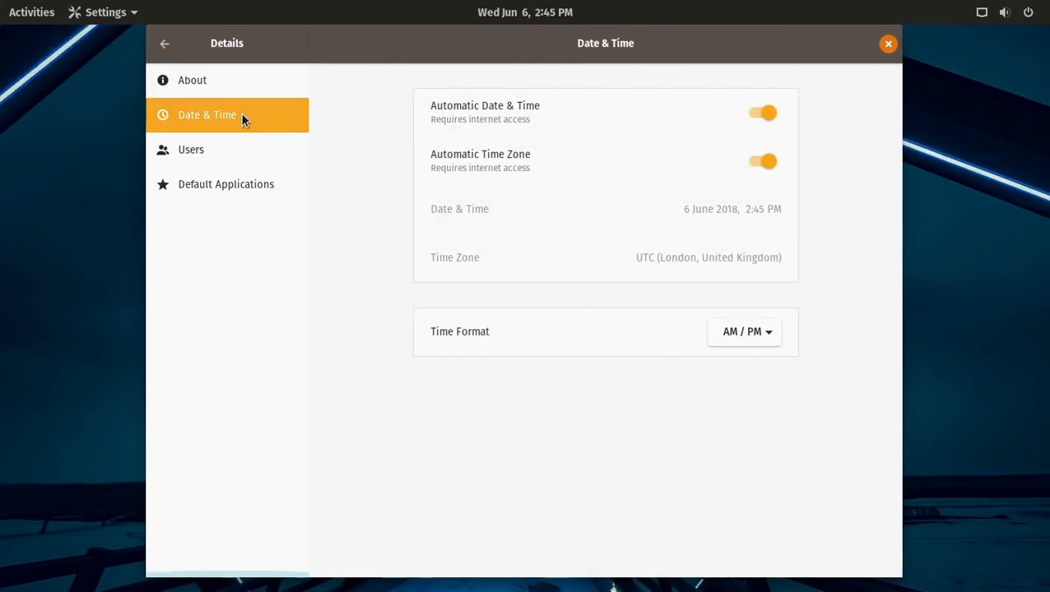
{"action": "left_click", "coordinate": [191, 149]}
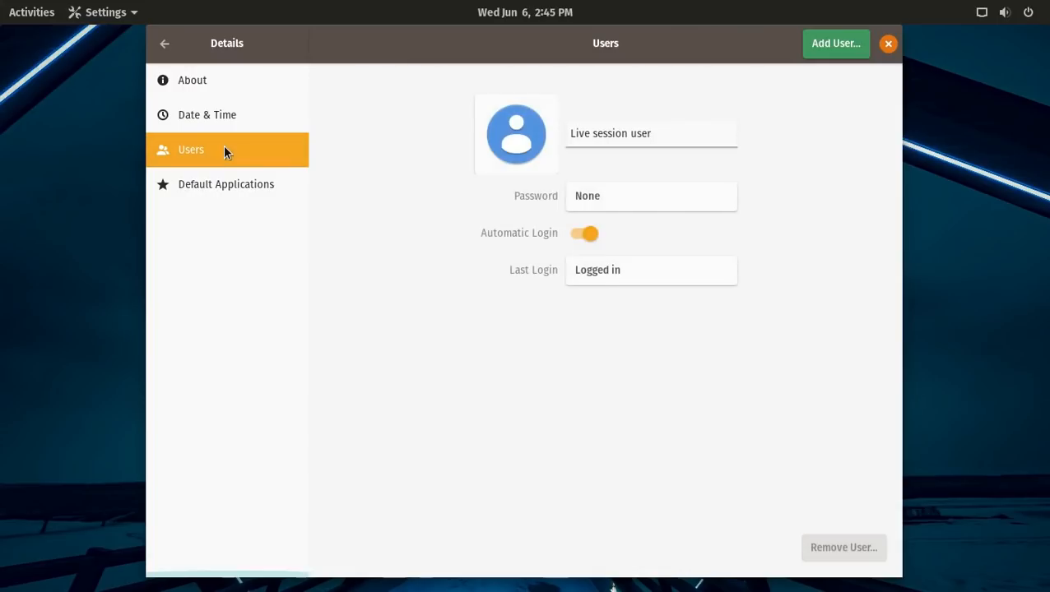
- View the Default Applications page, then close the Settings window
{"action": "left_click", "coordinate": [225, 184]}
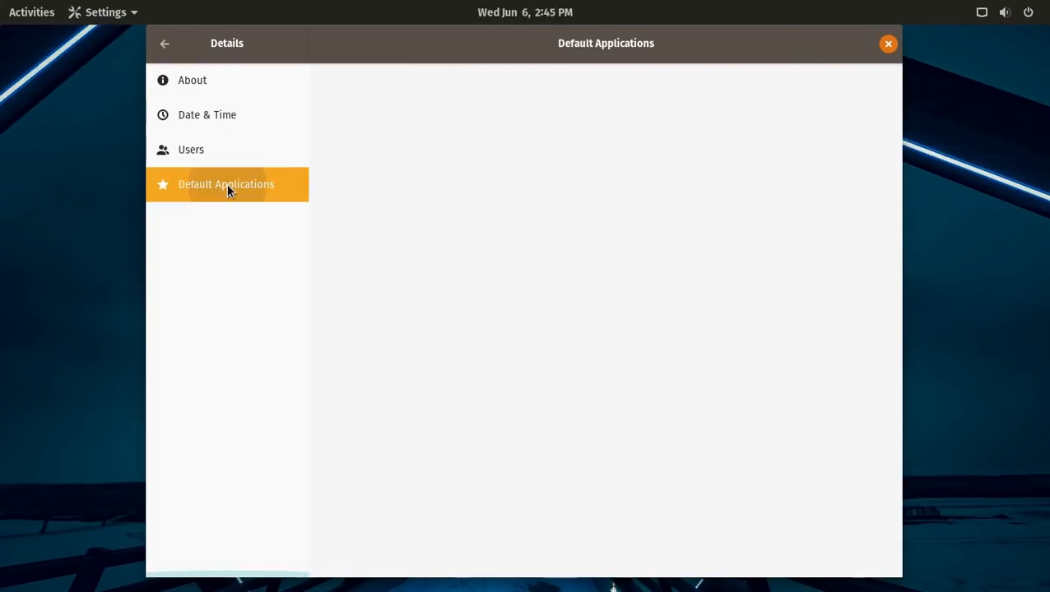
{"action": "left_click", "coordinate": [226, 184]}
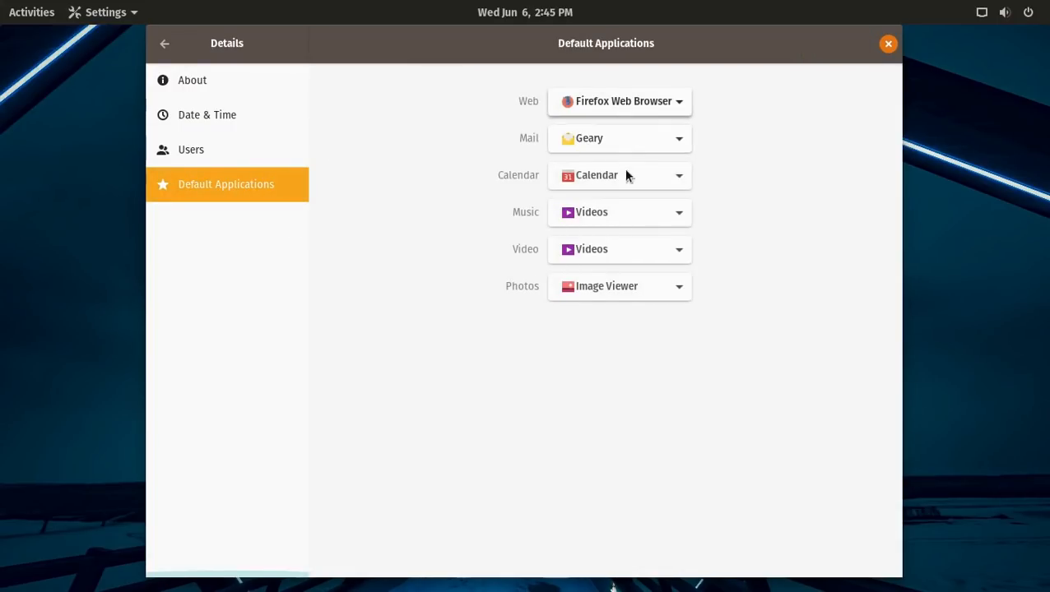
{"action": "left_click", "coordinate": [888, 44]}
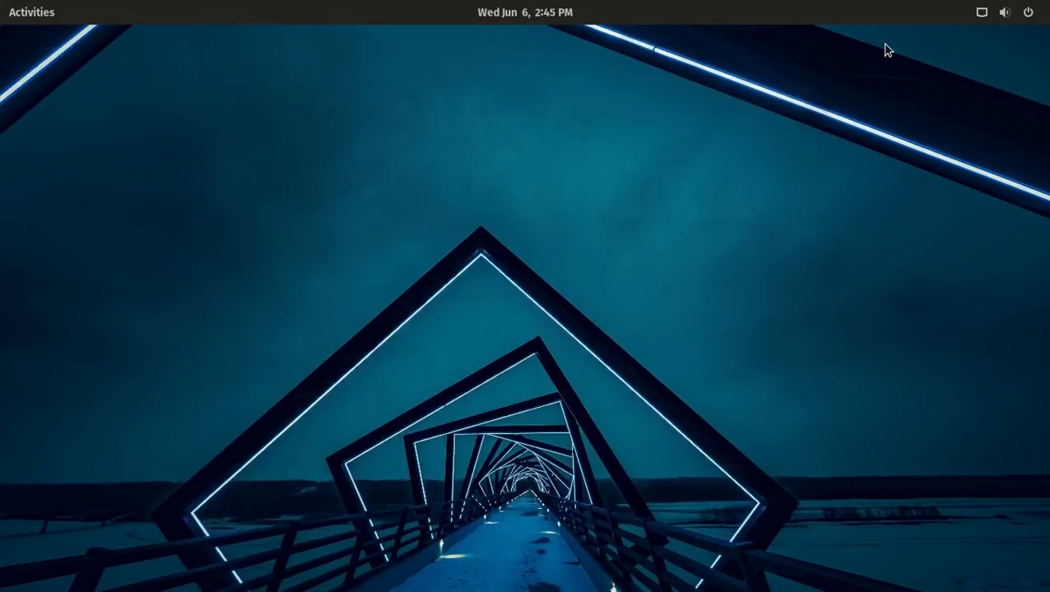
- Close the Firefox window from the Activities overview, leaving an empty workspace
{"action": "left_click", "coordinate": [31, 12]}
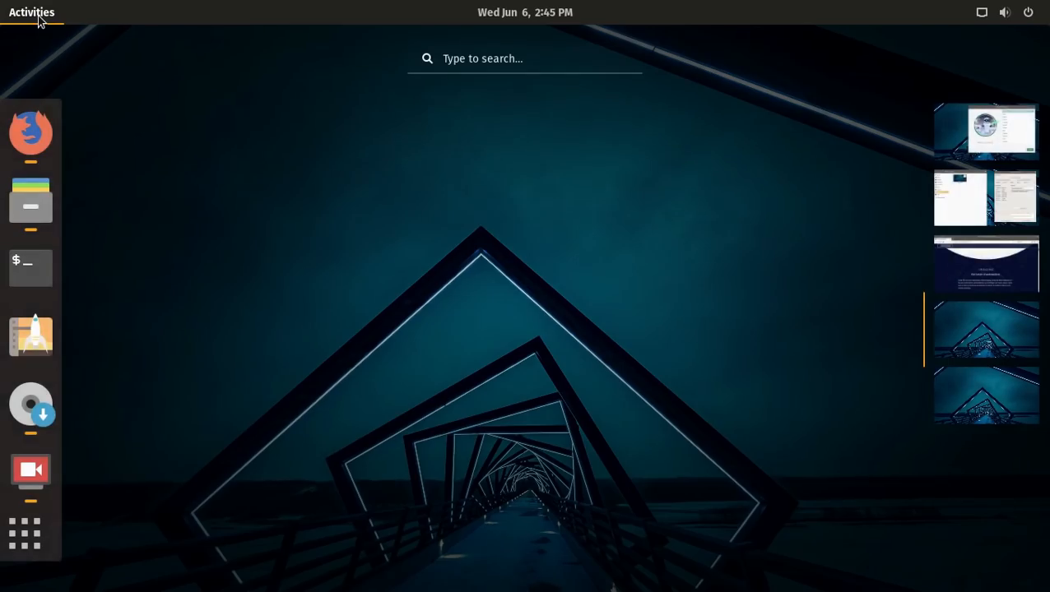
{"action": "mouse_move", "coordinate": [987, 333]}
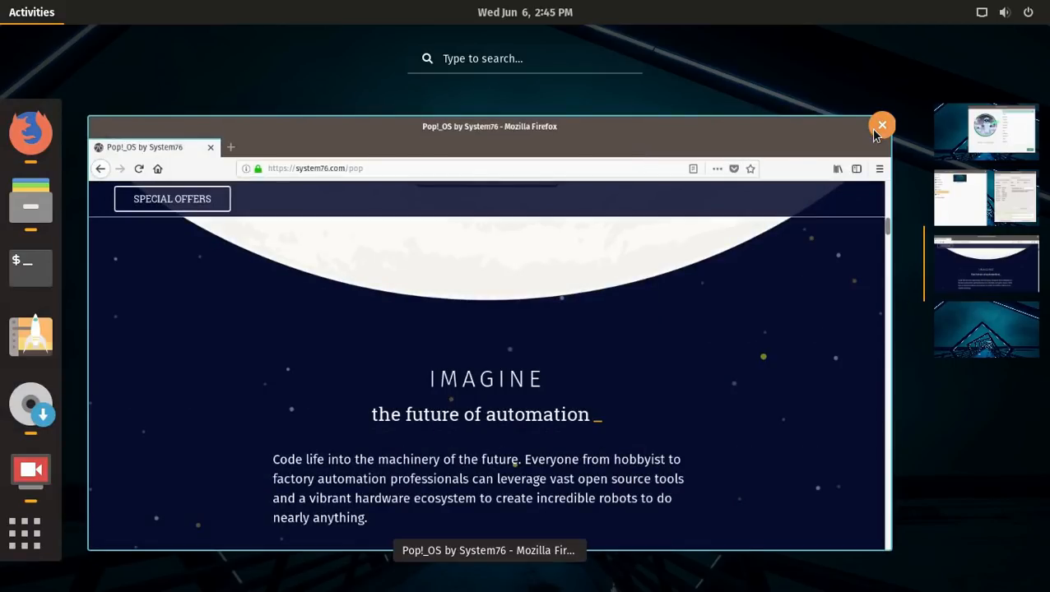
{"action": "left_click", "coordinate": [882, 125]}
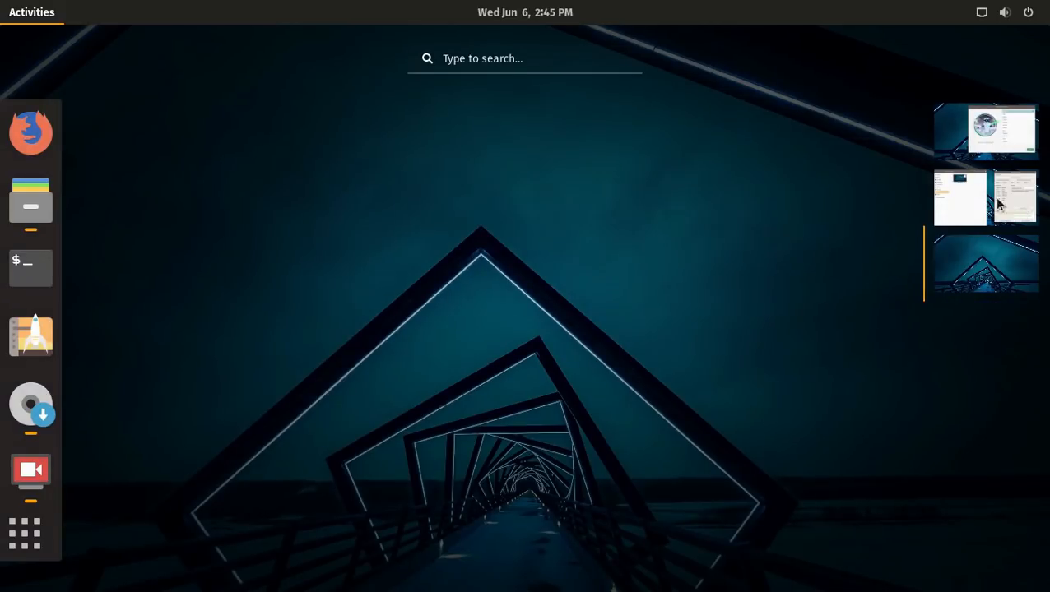
{"action": "mouse_move", "coordinate": [57, 150]}
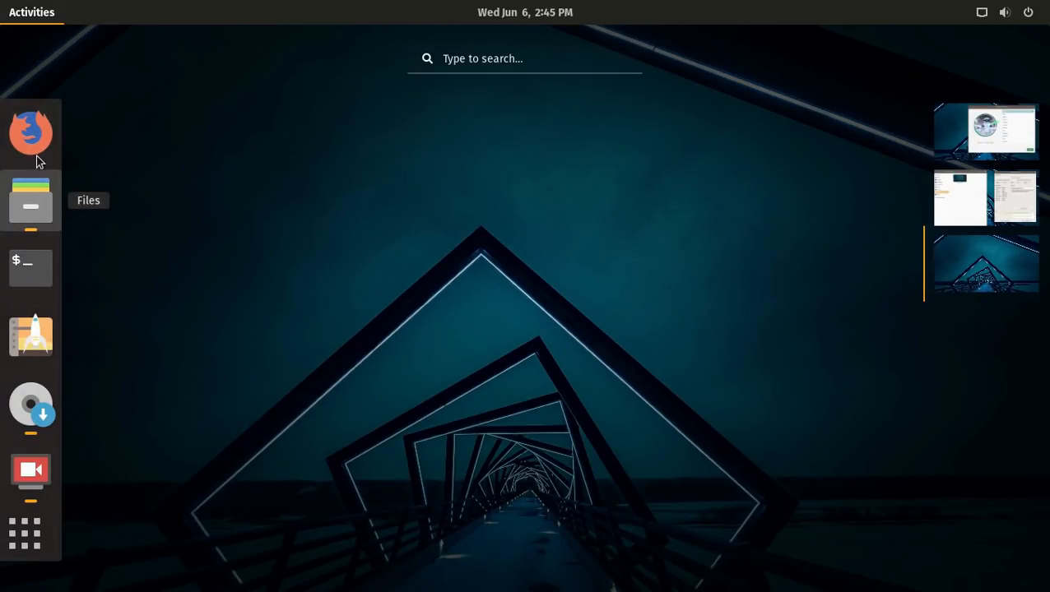
- Launch Files, go to the Home folder and shrink the icons to 67%
{"action": "left_click", "coordinate": [31, 200]}
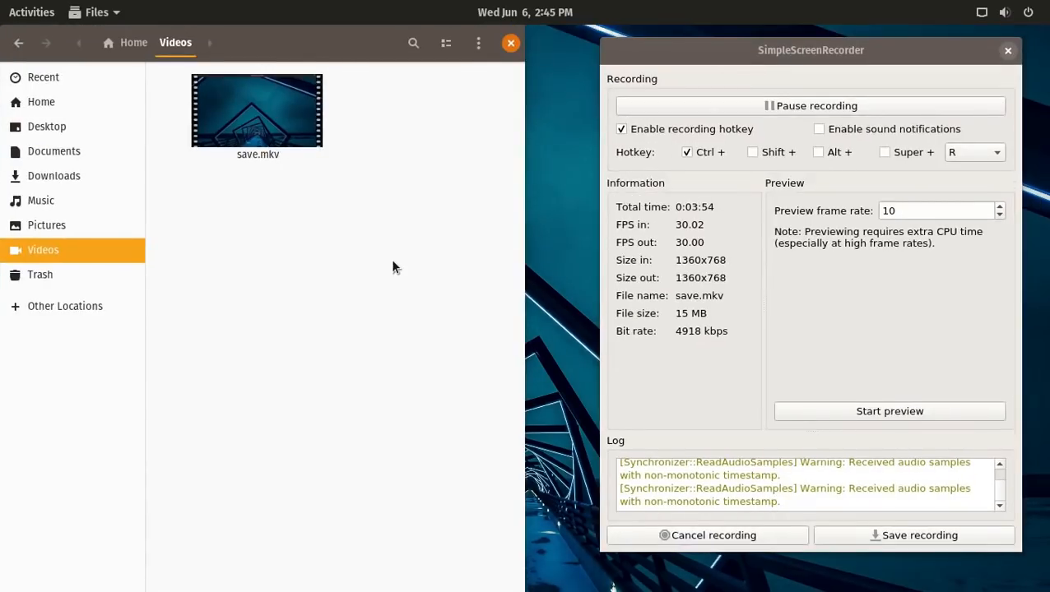
{"action": "left_click", "coordinate": [41, 101]}
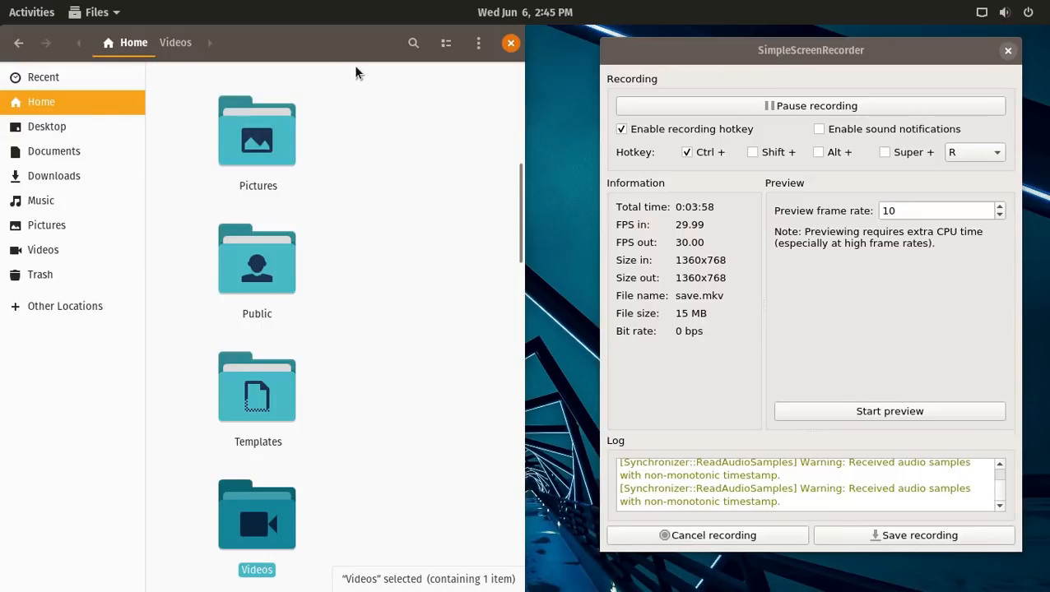
{"action": "left_click", "coordinate": [478, 43]}
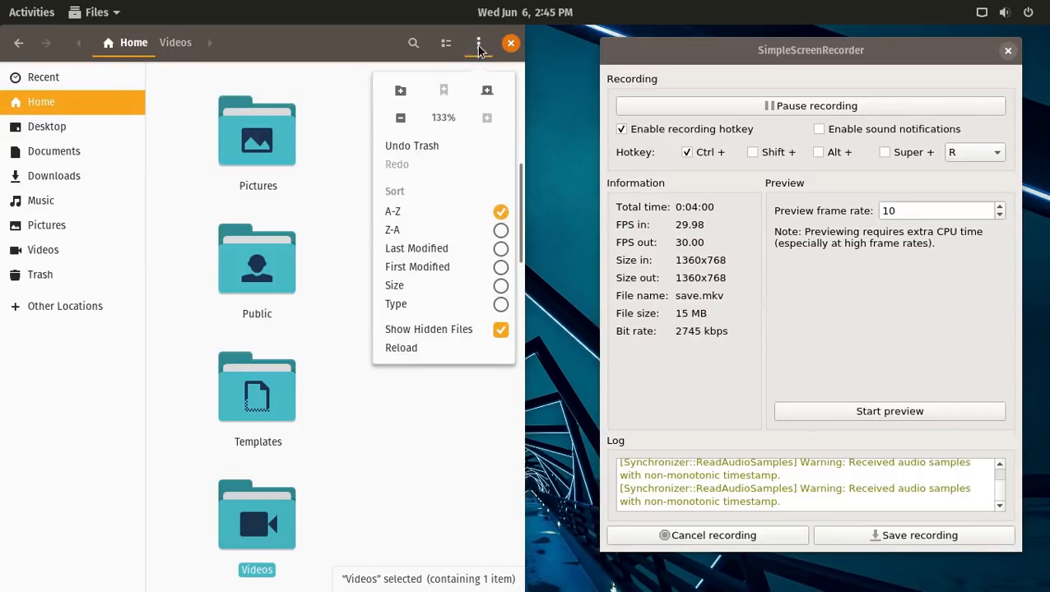
{"action": "left_click", "coordinate": [401, 116]}
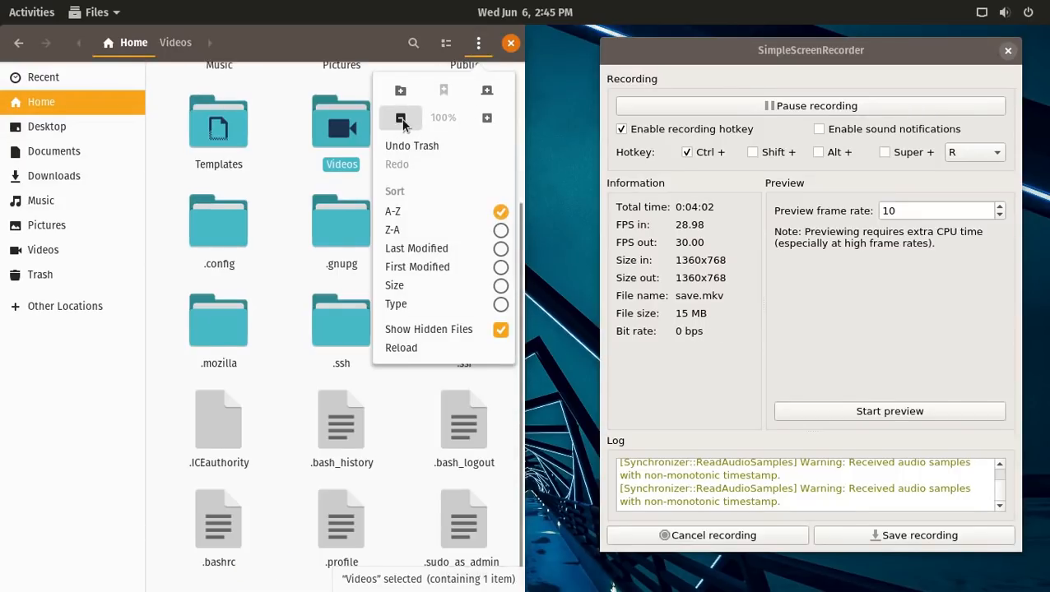
{"action": "left_click", "coordinate": [401, 118]}
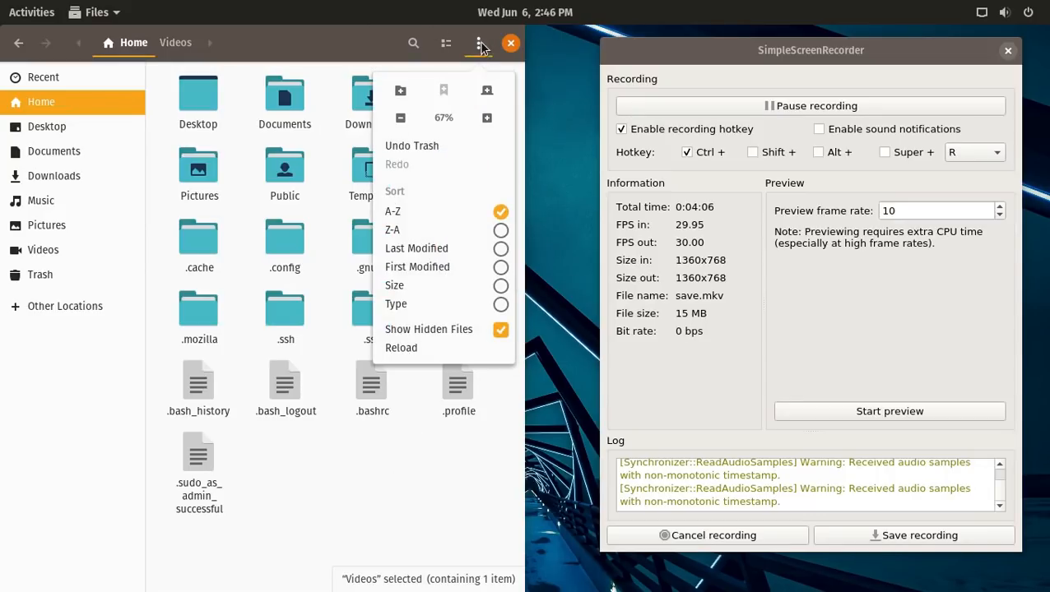
- Switch Home to list layout, browse the empty Documents folder and close Files
{"action": "left_click", "coordinate": [446, 43]}
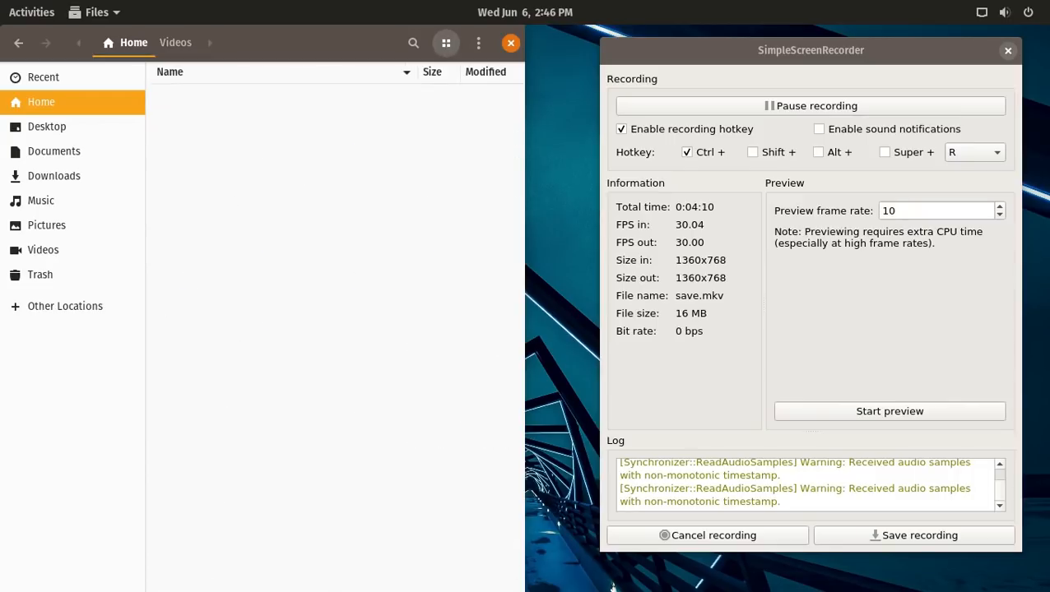
{"action": "left_click", "coordinate": [53, 150]}
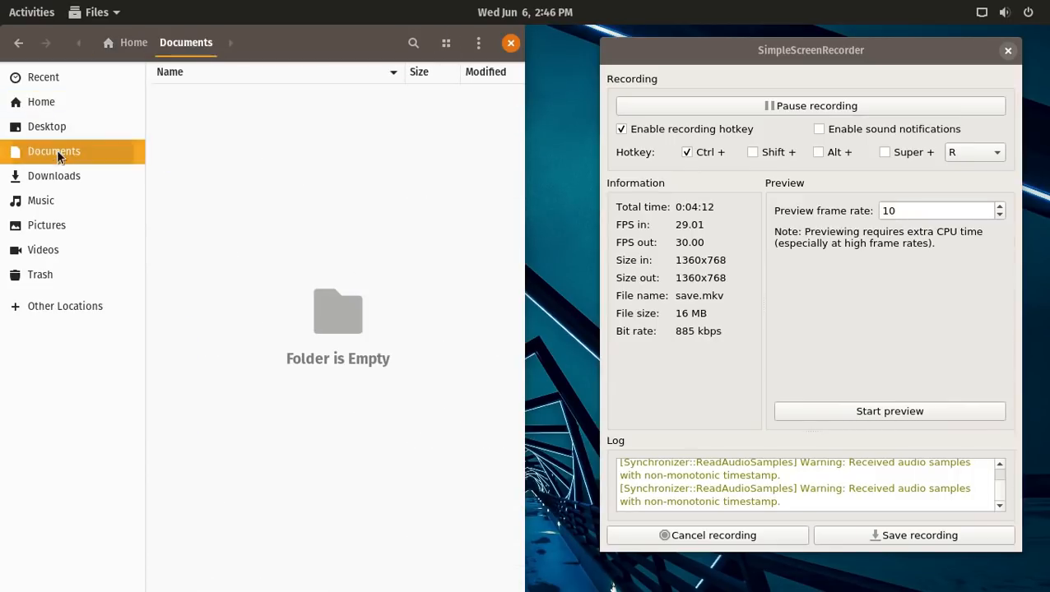
{"action": "left_click", "coordinate": [510, 43]}
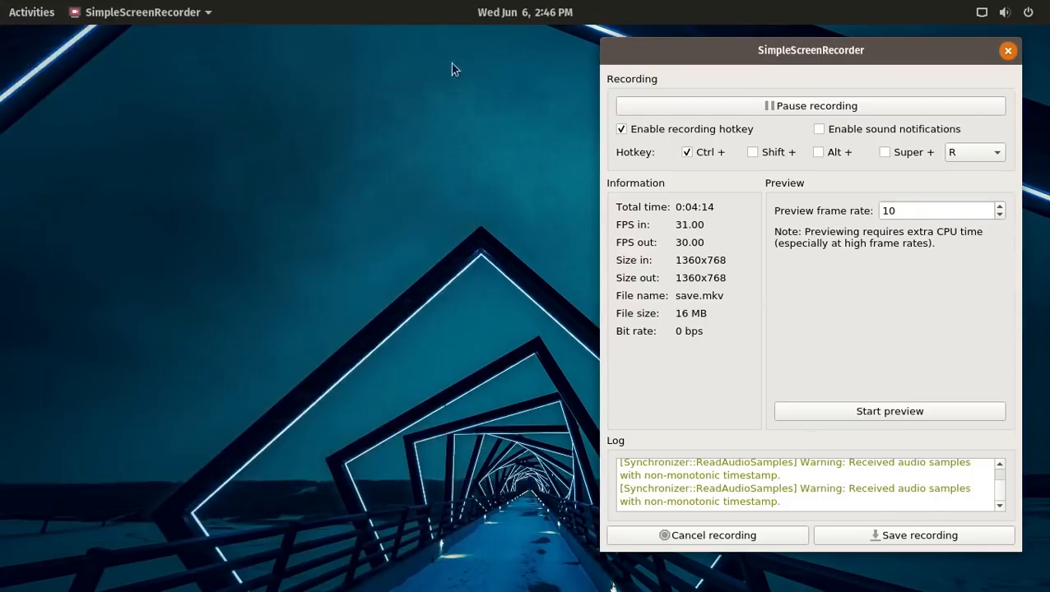
- Launch Pop!_Shop and scroll through the Home categories
{"action": "left_click", "coordinate": [31, 12]}
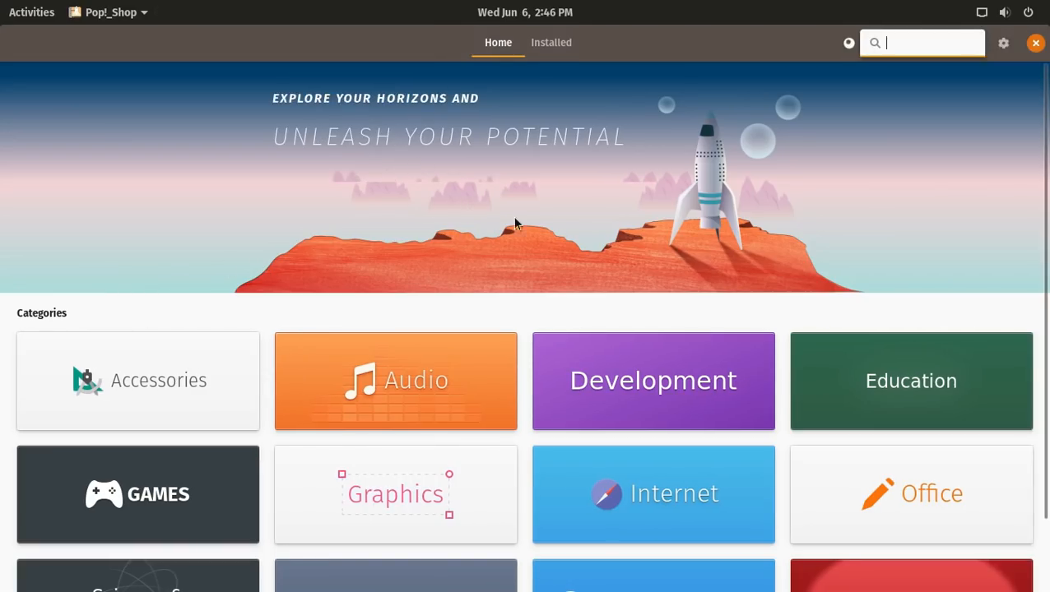
{"action": "scroll", "scroll_direction": "down", "scroll_amount": 3}
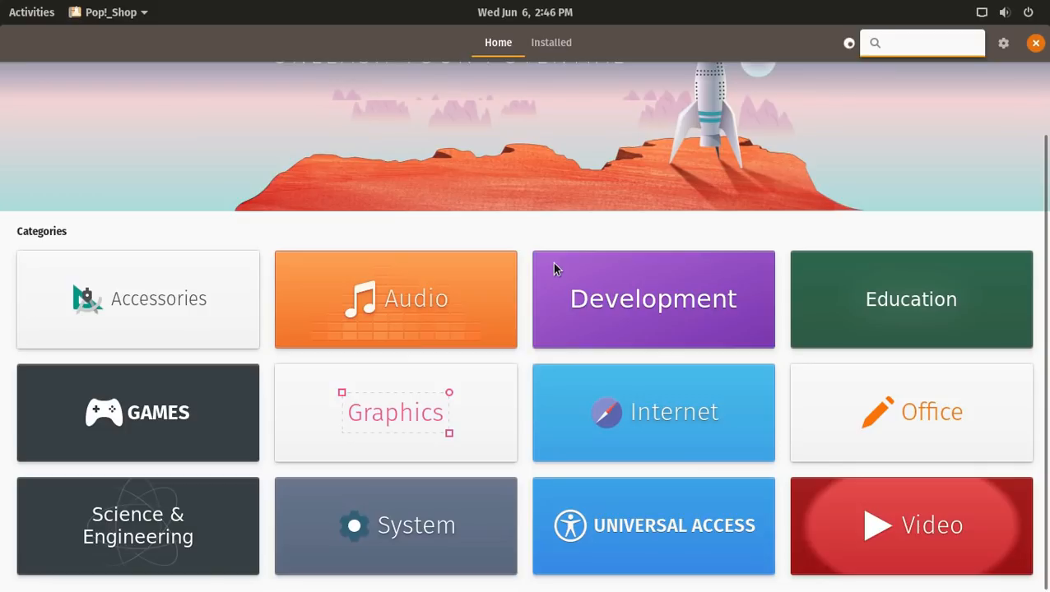
{"action": "left_click", "coordinate": [922, 42]}
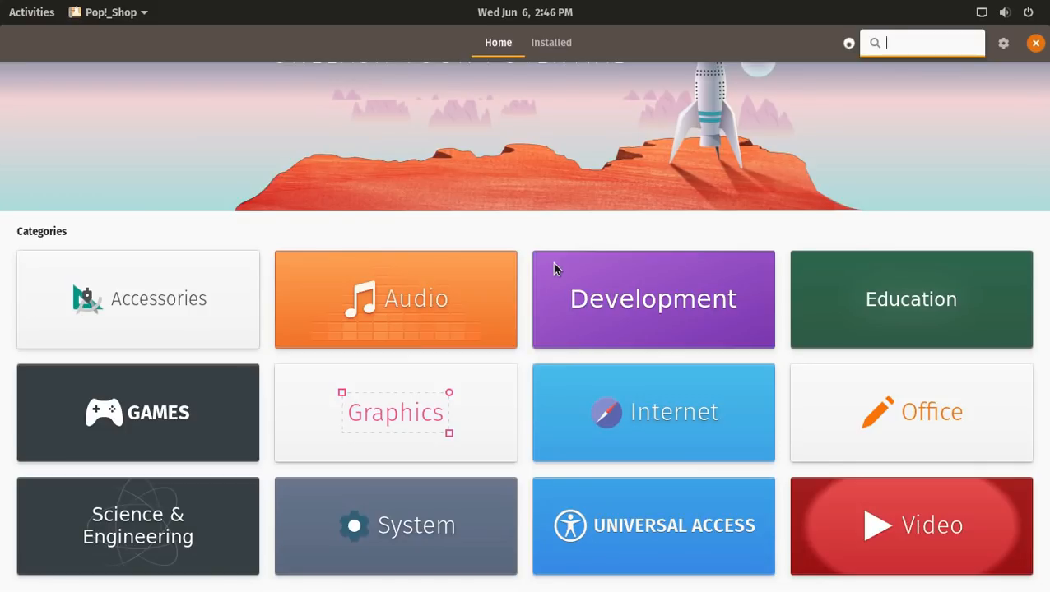
{"action": "mouse_move", "coordinate": [666, 288]}
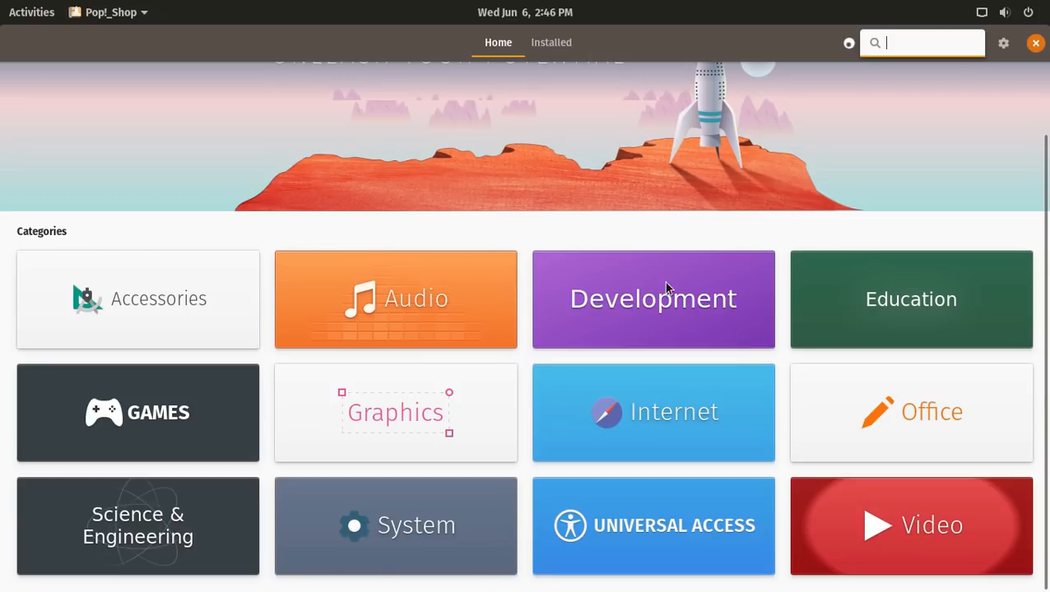
{"action": "mouse_move", "coordinate": [609, 181]}
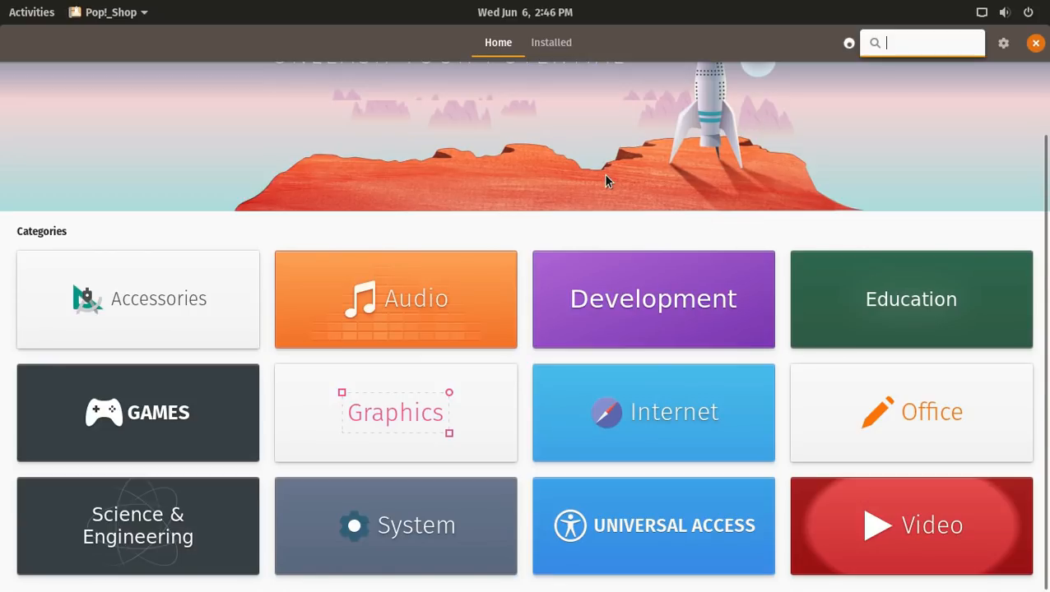
{"action": "mouse_move", "coordinate": [533, 80]}
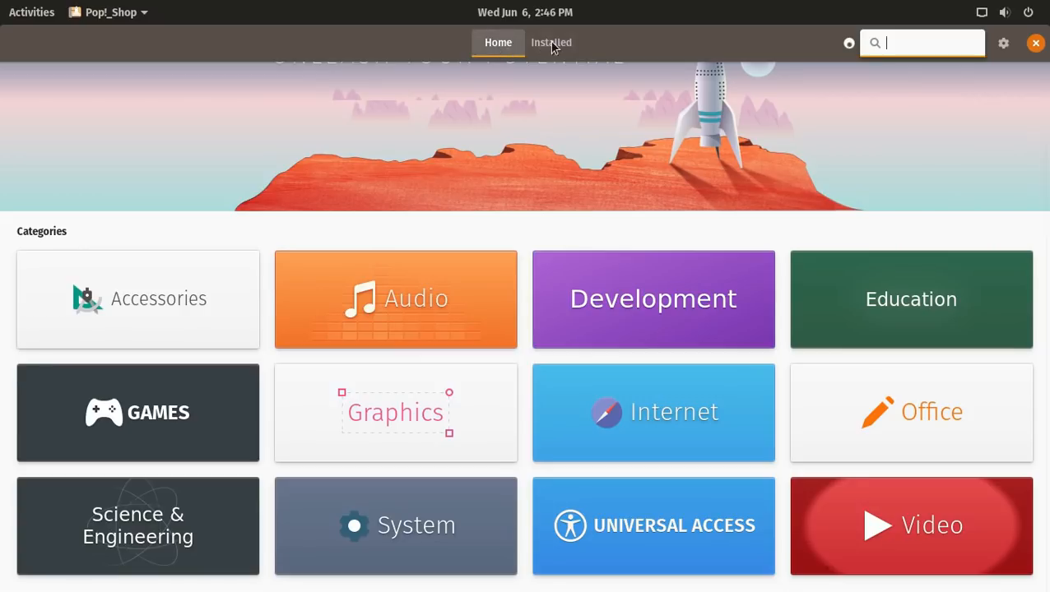
- Scroll through the Installed applications list
{"action": "left_click", "coordinate": [550, 42]}
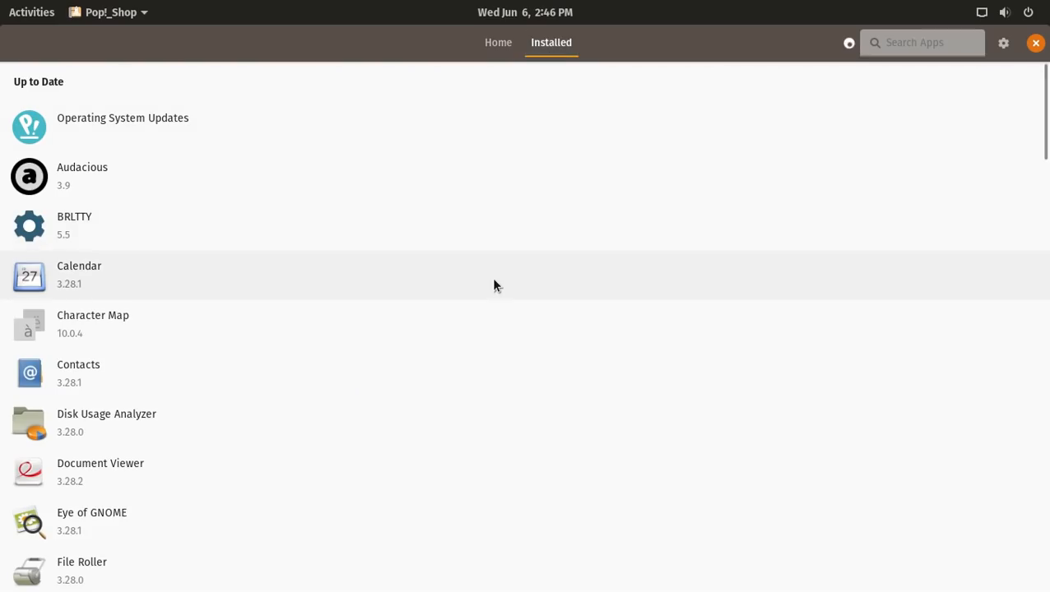
{"action": "scroll", "scroll_direction": "down", "scroll_amount": 3}
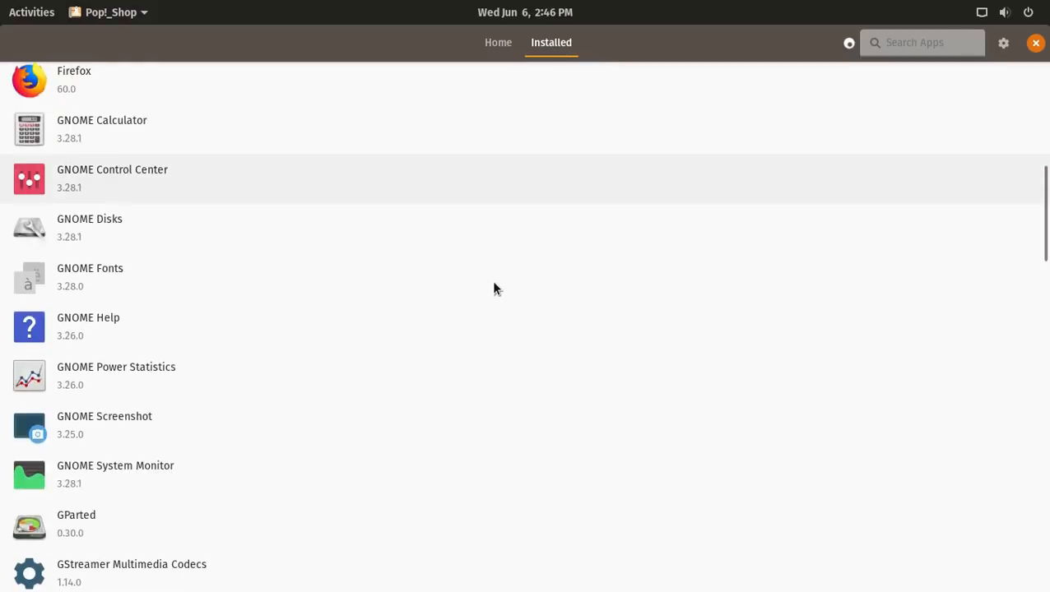
{"action": "scroll", "scroll_direction": "down", "scroll_amount": 3}
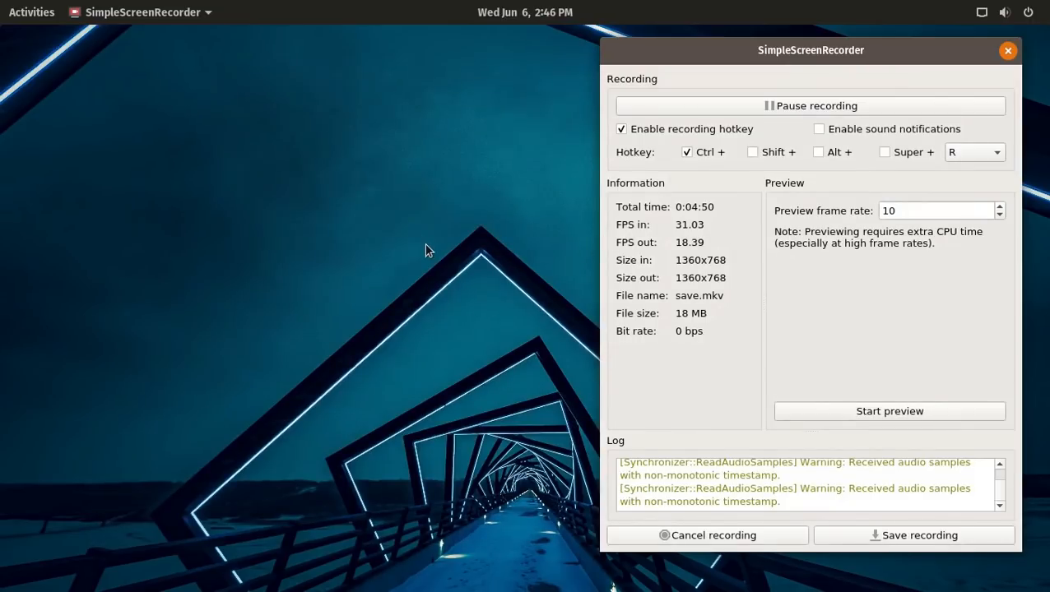
- Show the applications grid and look inside the Utilities group
{"action": "left_click", "coordinate": [31, 11]}
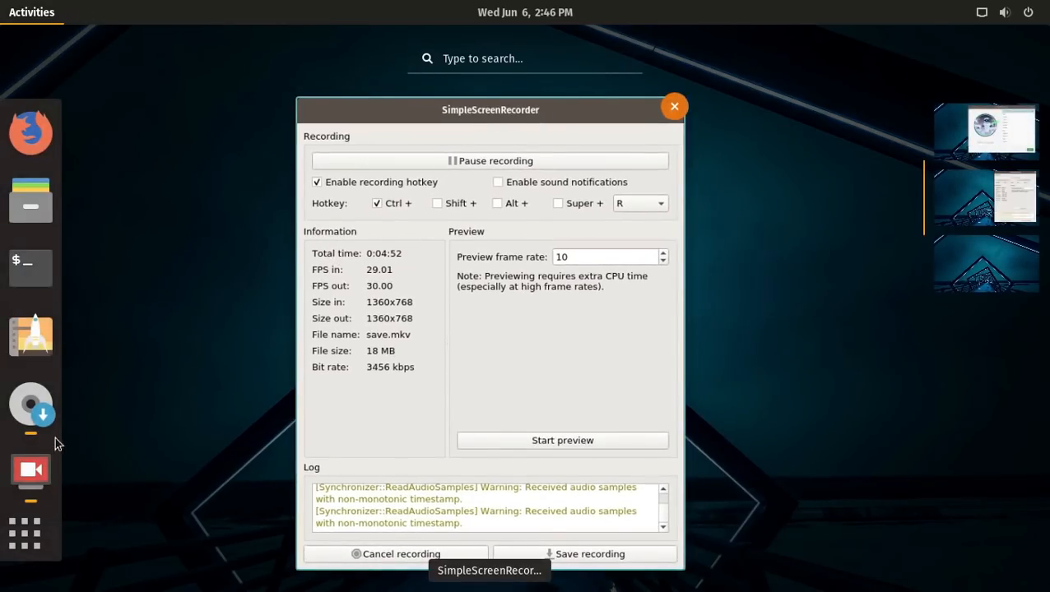
{"action": "left_click", "coordinate": [674, 106]}
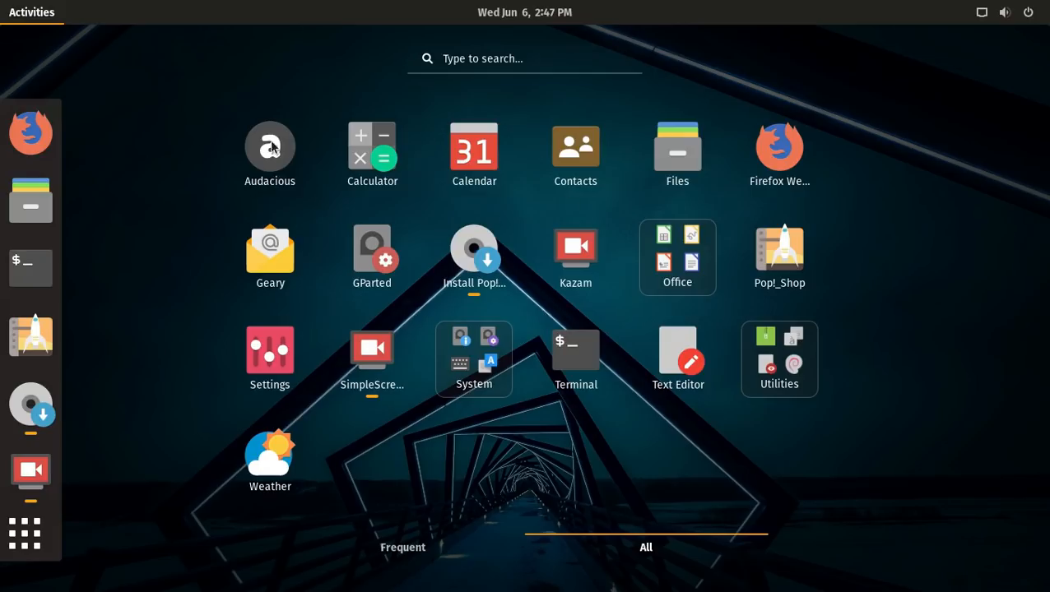
{"action": "mouse_move", "coordinate": [675, 200]}
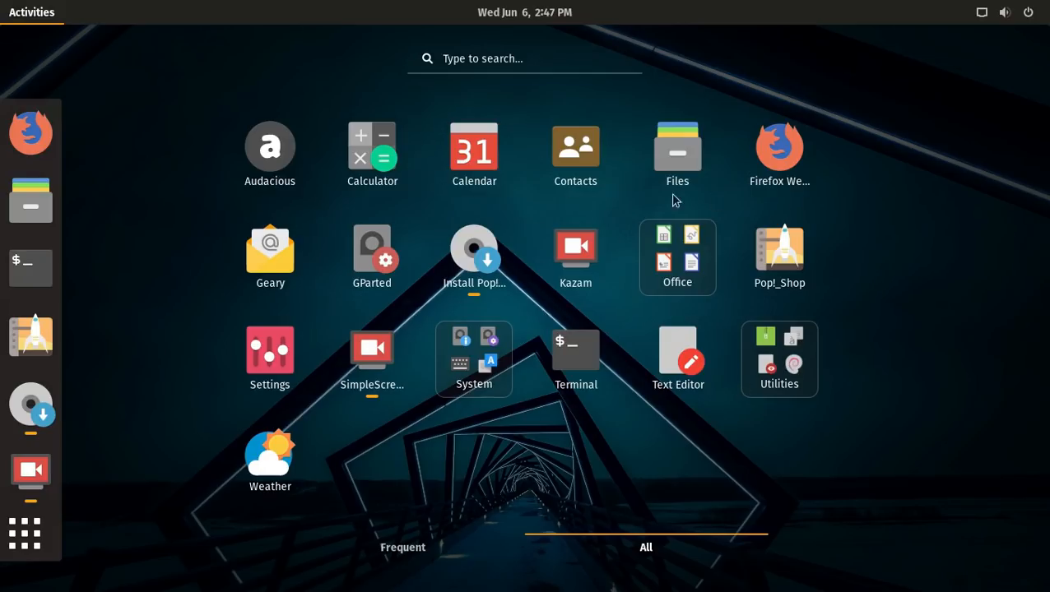
{"action": "mouse_move", "coordinate": [779, 257]}
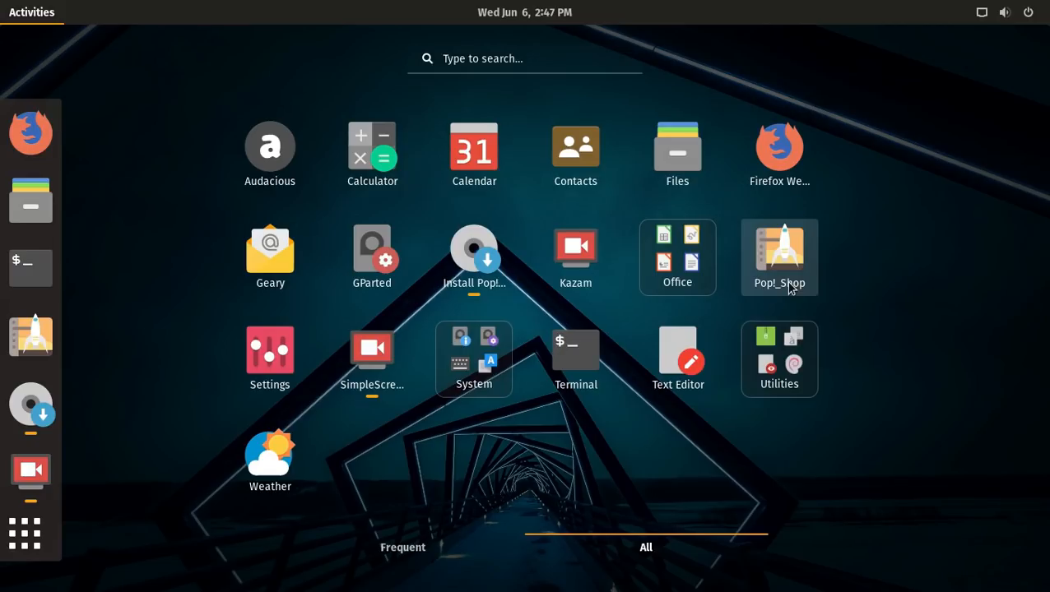
{"action": "left_click", "coordinate": [779, 359]}
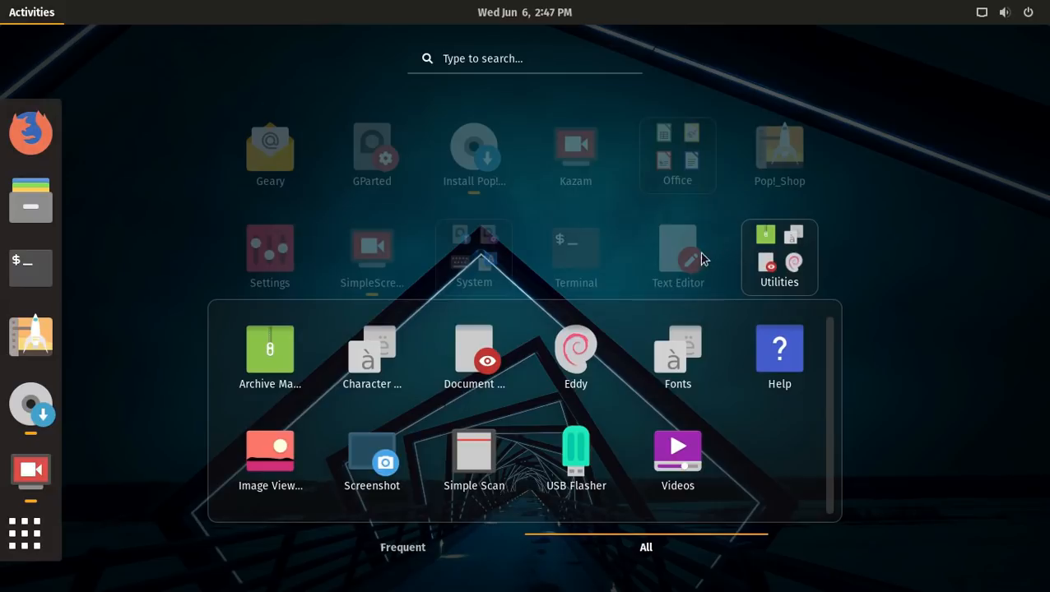
- Close the Utilities group and show the apps in the System group
{"action": "scroll", "scroll_direction": "up", "scroll_amount": 3}
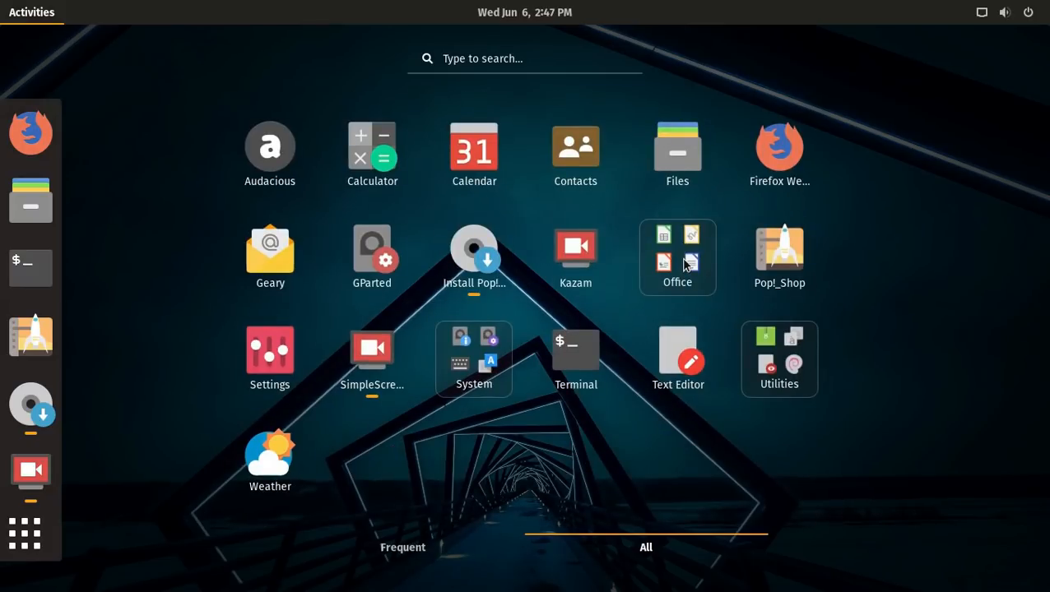
{"action": "left_click", "coordinate": [676, 257]}
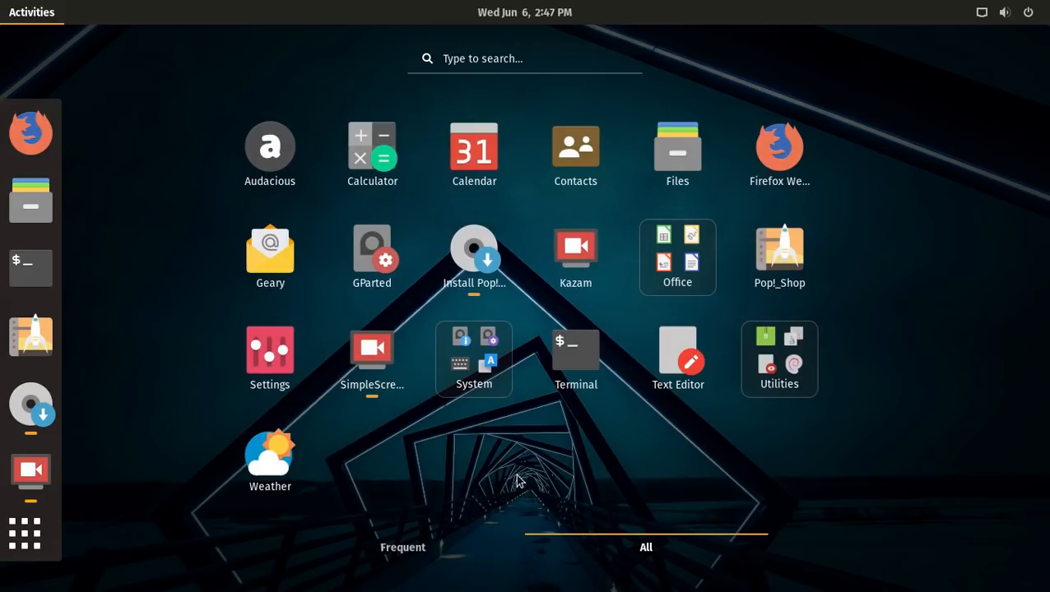
{"action": "left_click", "coordinate": [473, 359]}
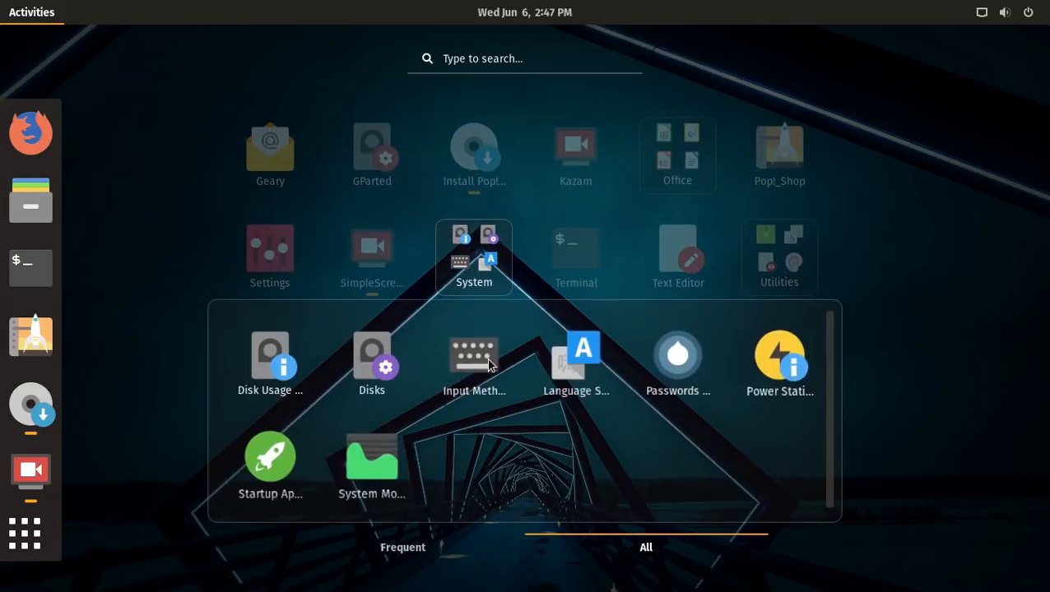
{"action": "mouse_move", "coordinate": [350, 402]}
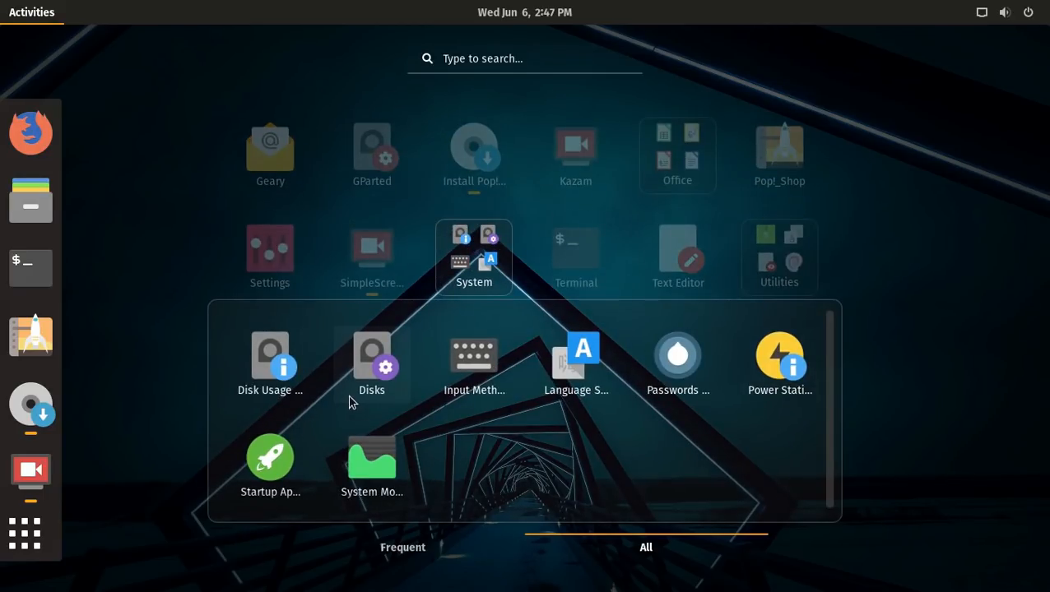
- Launch System Monitor, view the Resources tab with CPU, memory and network history, then close it
{"action": "left_click", "coordinate": [371, 456]}
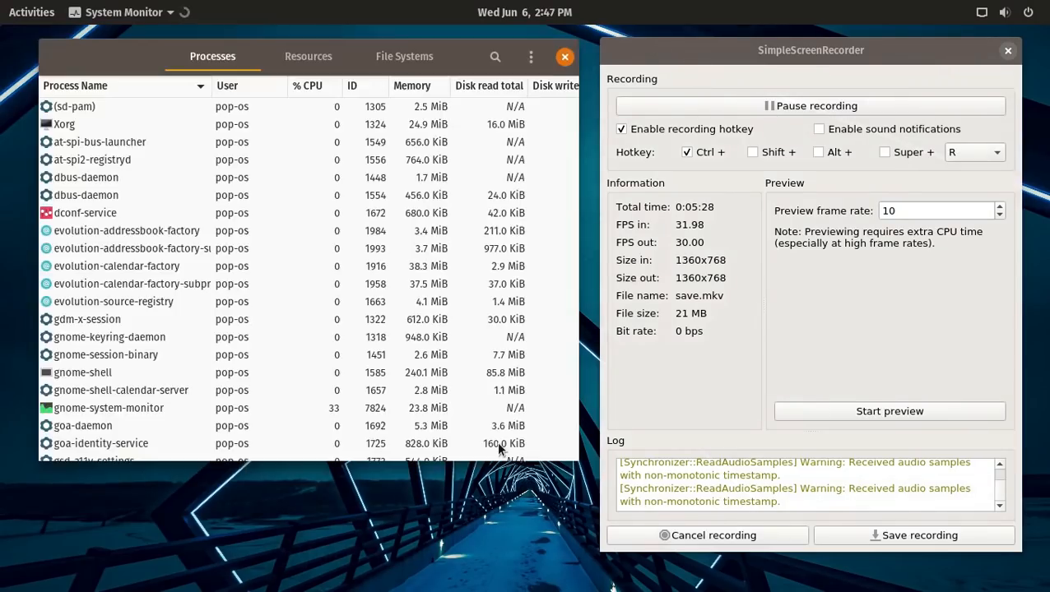
{"action": "left_click", "coordinate": [307, 56]}
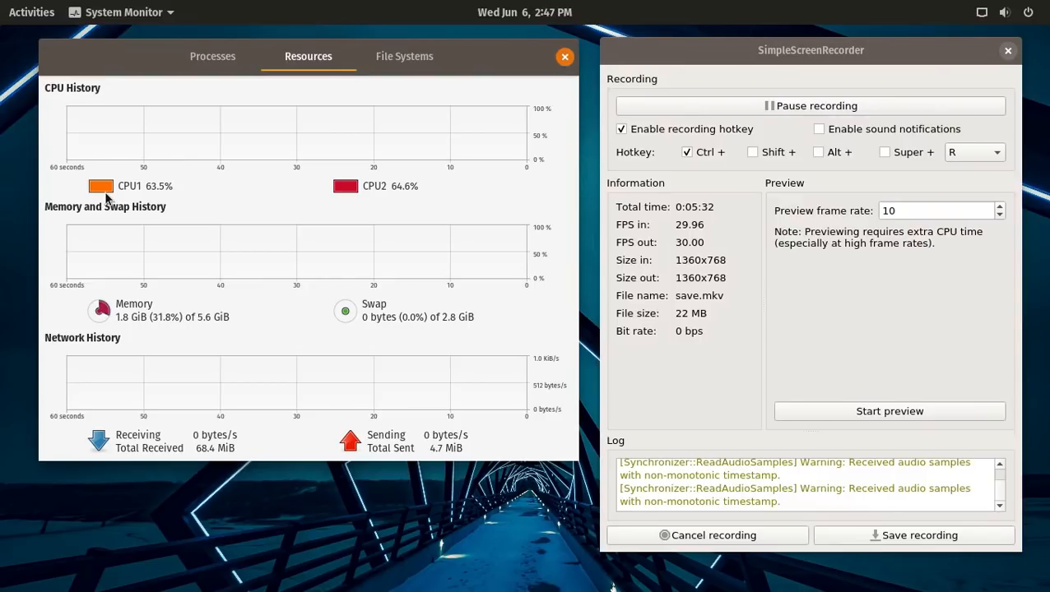
{"action": "mouse_move", "coordinate": [419, 232]}
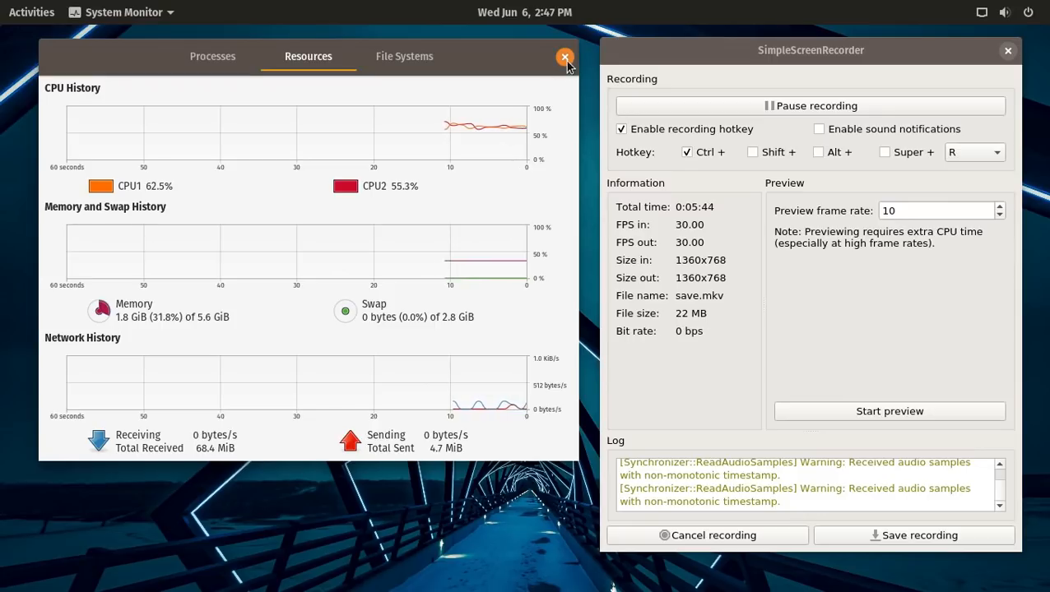
{"action": "left_click", "coordinate": [565, 57]}
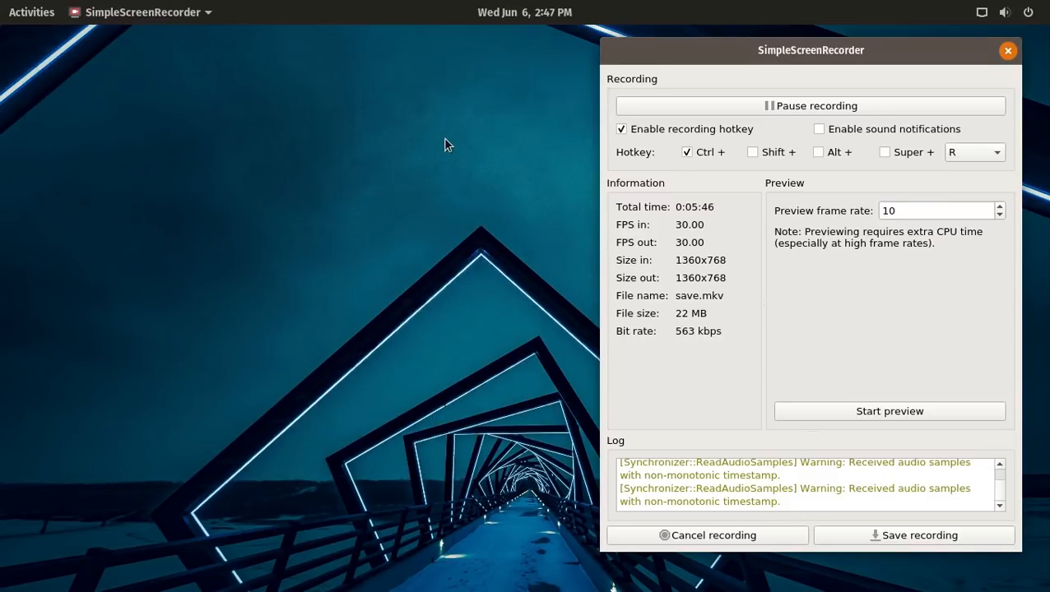
- Launch Audacious from the applications grid, showing its empty New Playlist, then close it
{"action": "left_click", "coordinate": [31, 12]}
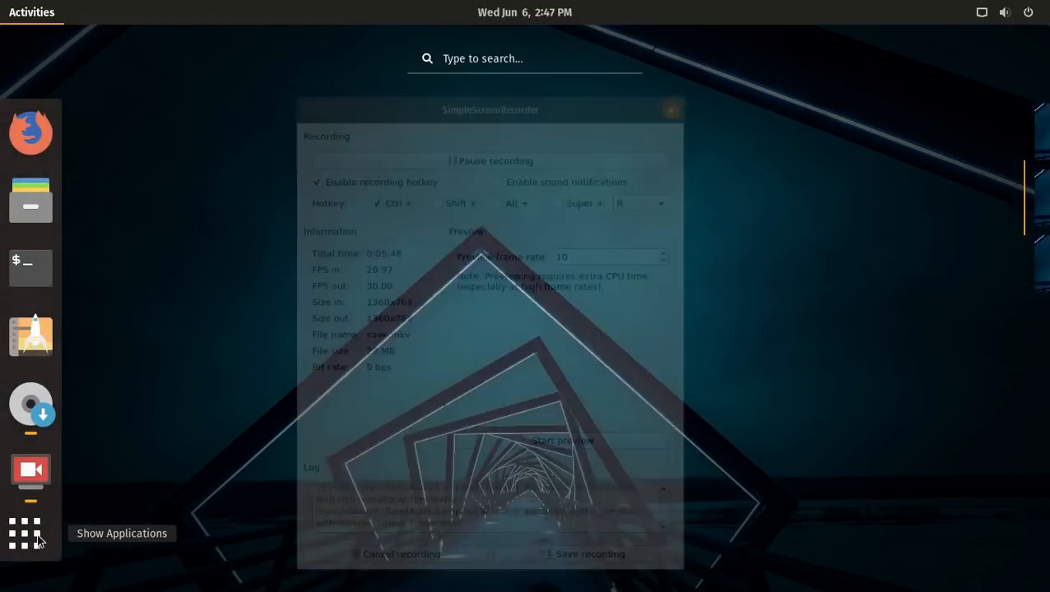
{"action": "left_click", "coordinate": [24, 533]}
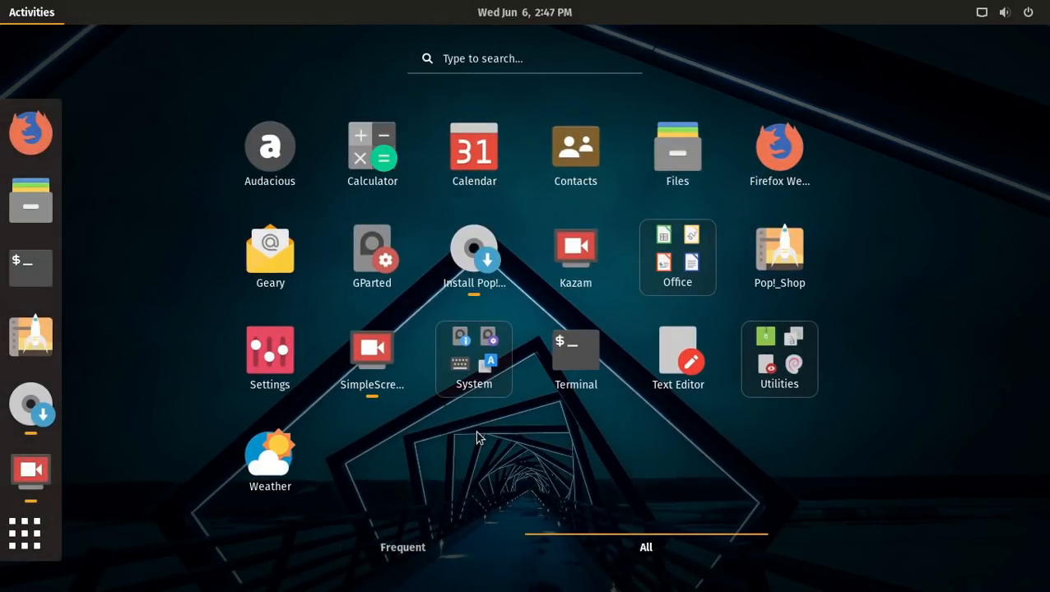
{"action": "mouse_move", "coordinate": [455, 146]}
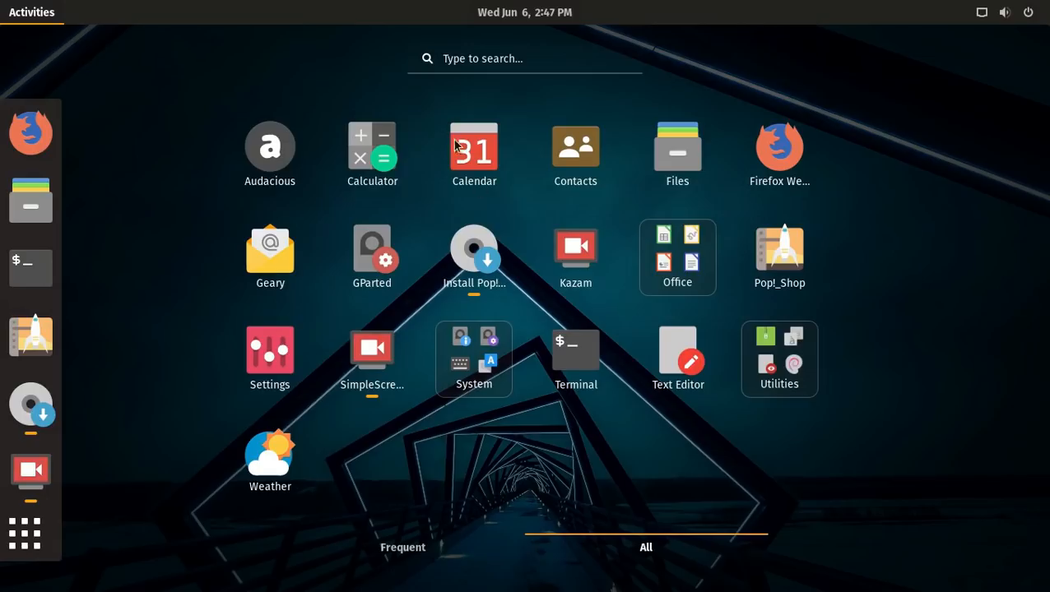
{"action": "mouse_move", "coordinate": [270, 152]}
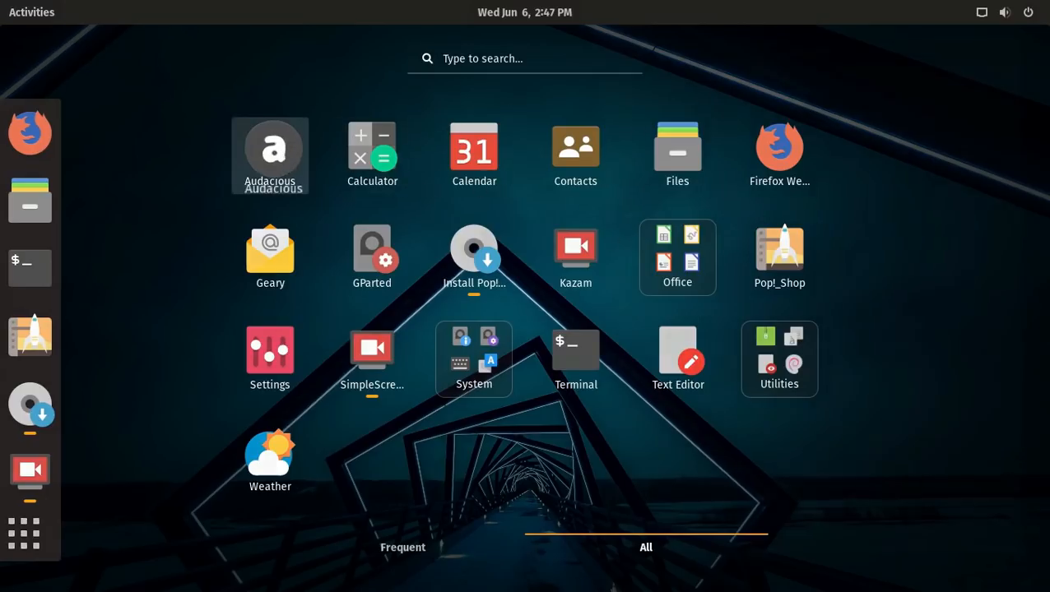
{"action": "left_click", "coordinate": [270, 149]}
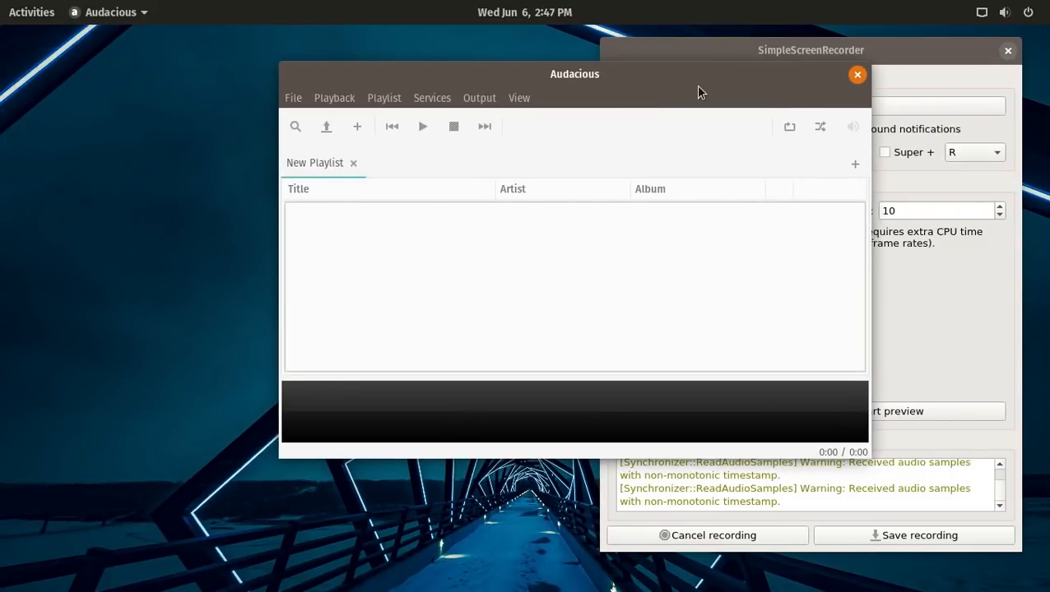
{"action": "mouse_move", "coordinate": [858, 80]}
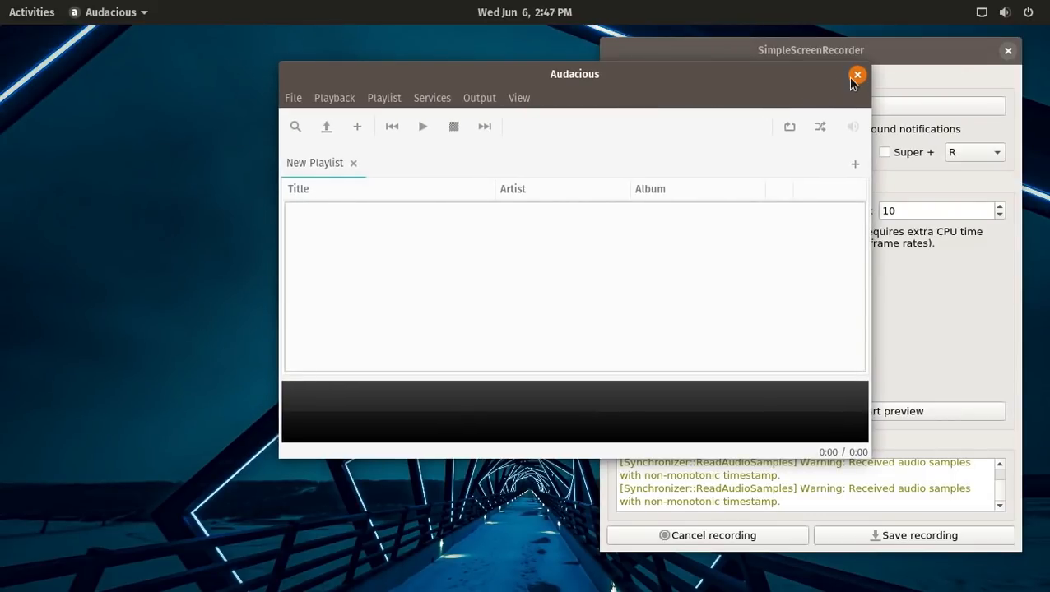
{"action": "left_click", "coordinate": [857, 75]}
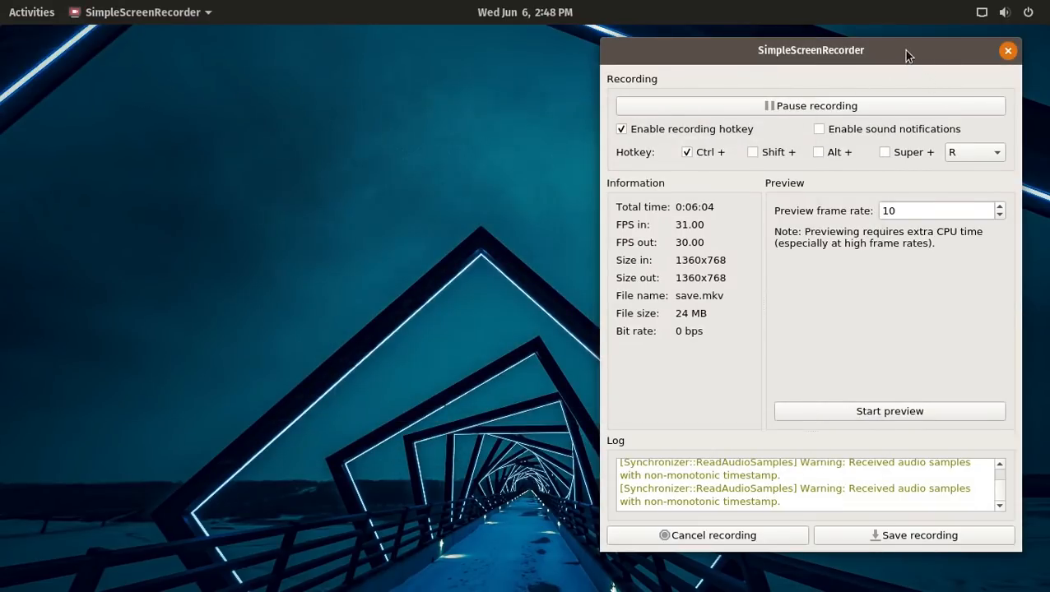
{"action": "left_click", "coordinate": [1007, 50]}
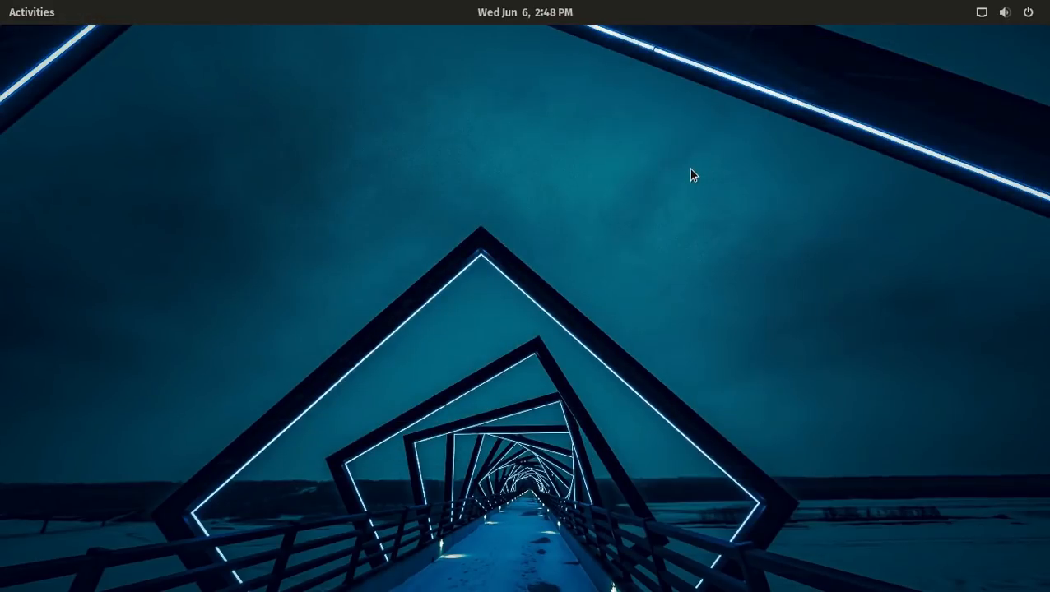
{"action": "left_click", "coordinate": [31, 12]}
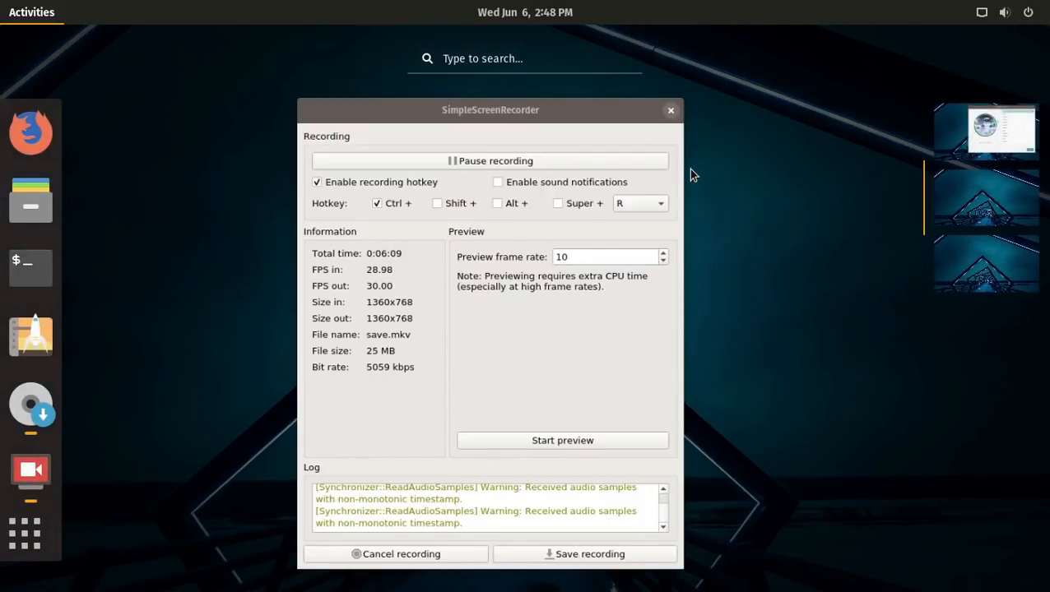
{"action": "left_click", "coordinate": [670, 109]}
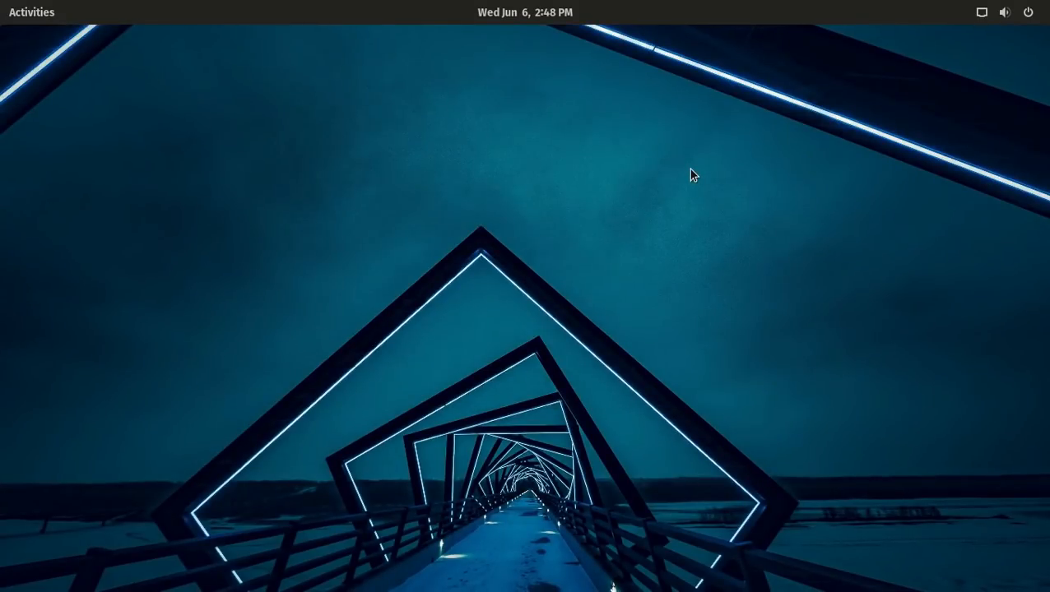
{"action": "left_click", "coordinate": [31, 12]}
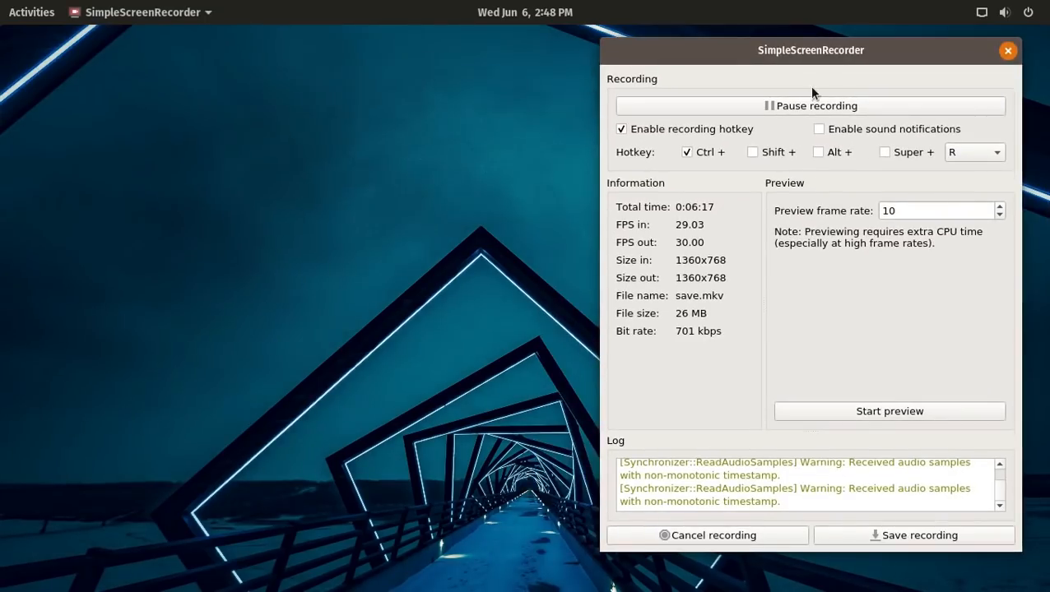
{"action": "left_click_drag", "start_coordinate": [811, 50], "coordinate": [830, 51]}
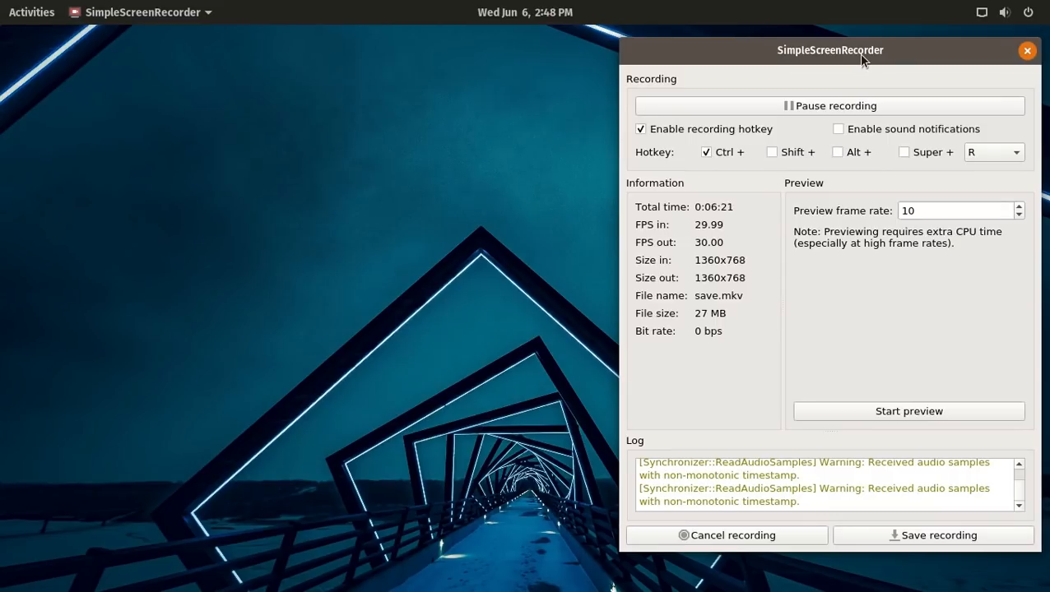
{"action": "mouse_move", "coordinate": [426, 252]}
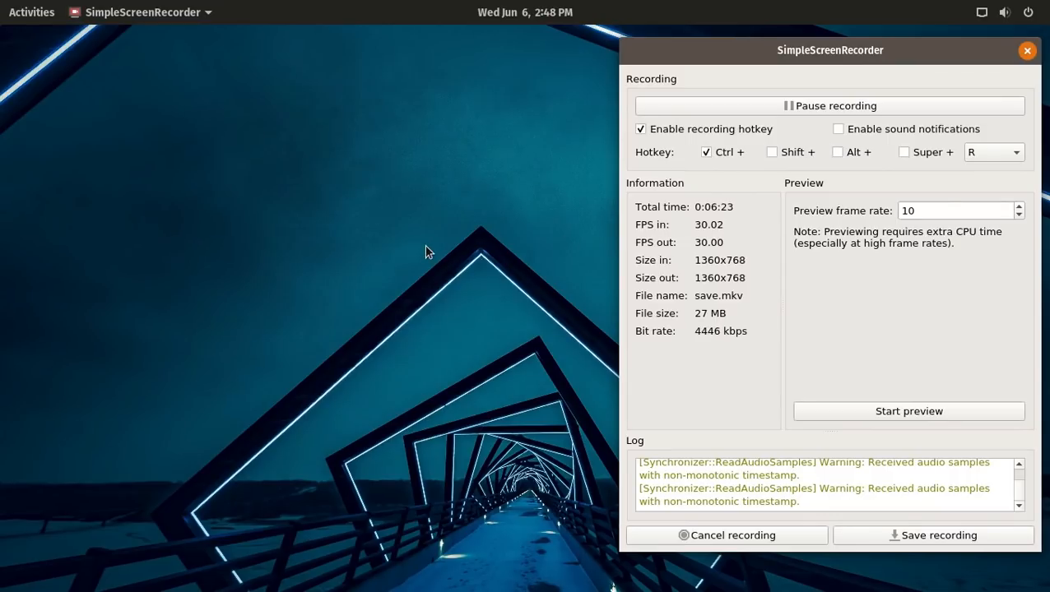